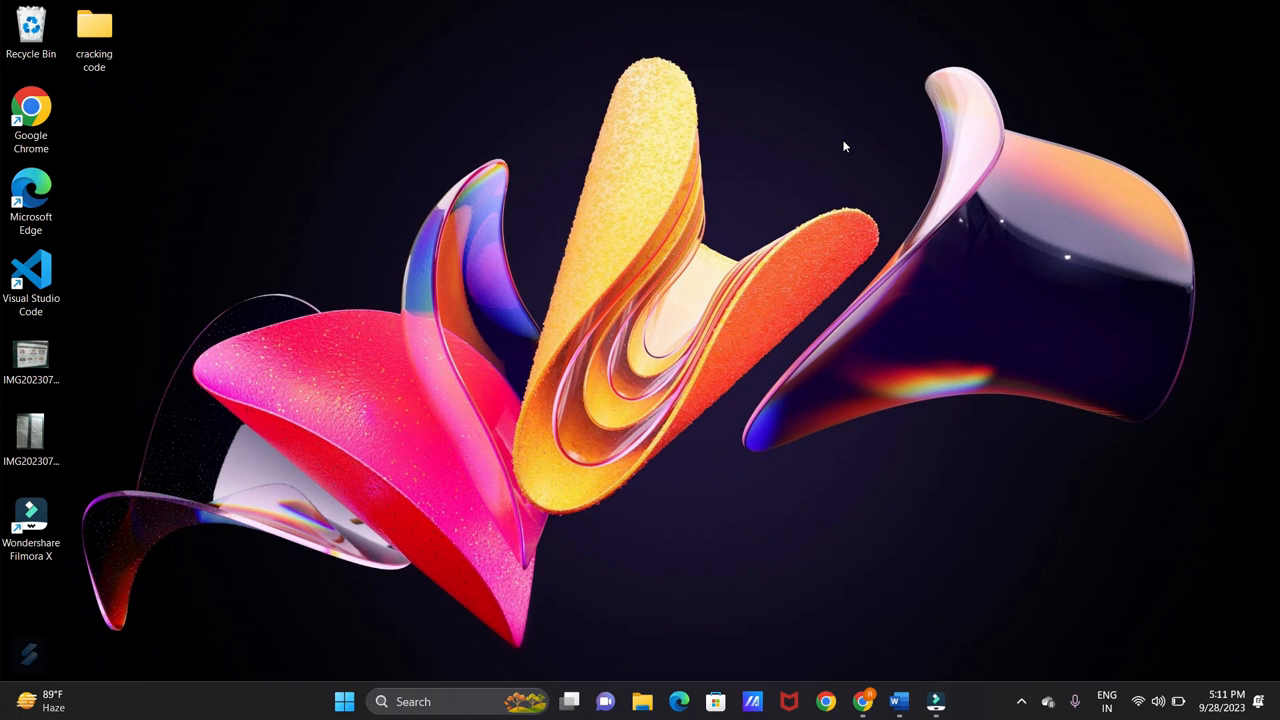
pyautogui.moveTo(850, 538)
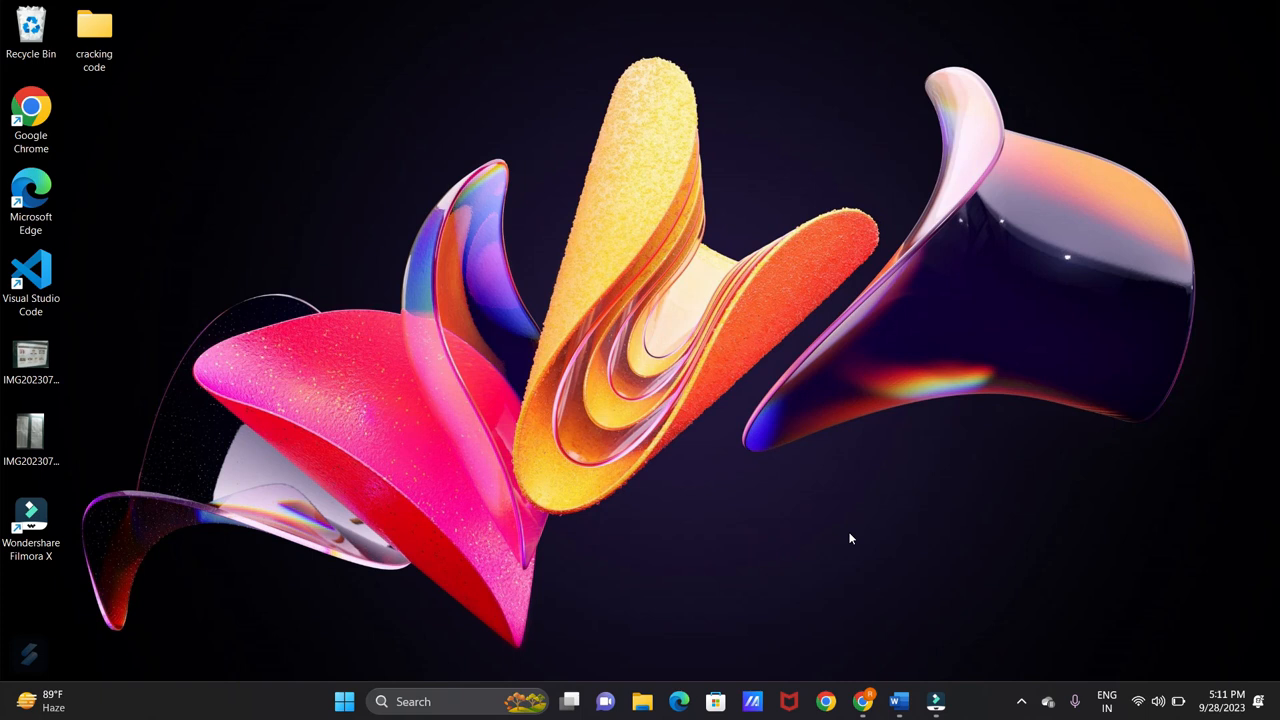
pyautogui.moveTo(862, 701)
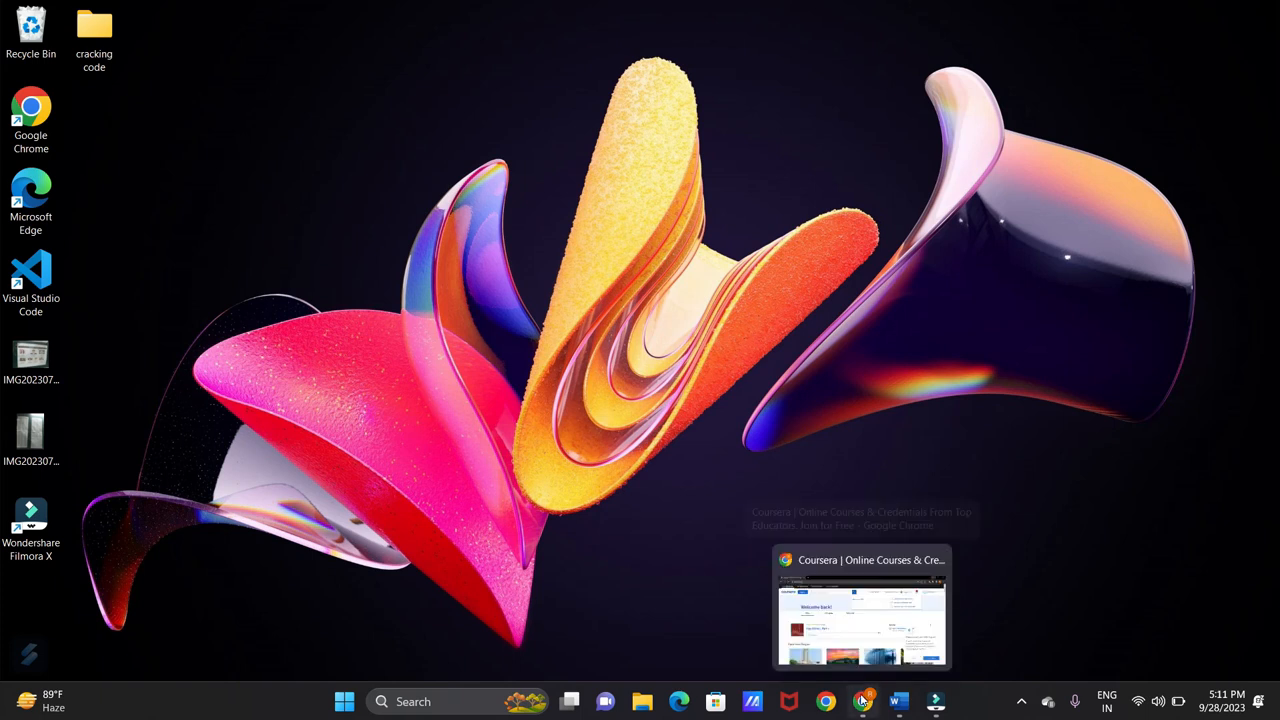
# Step: Search Coursera for 'data structures and algorithms' and browse the 310 results
pyautogui.click(860, 607)
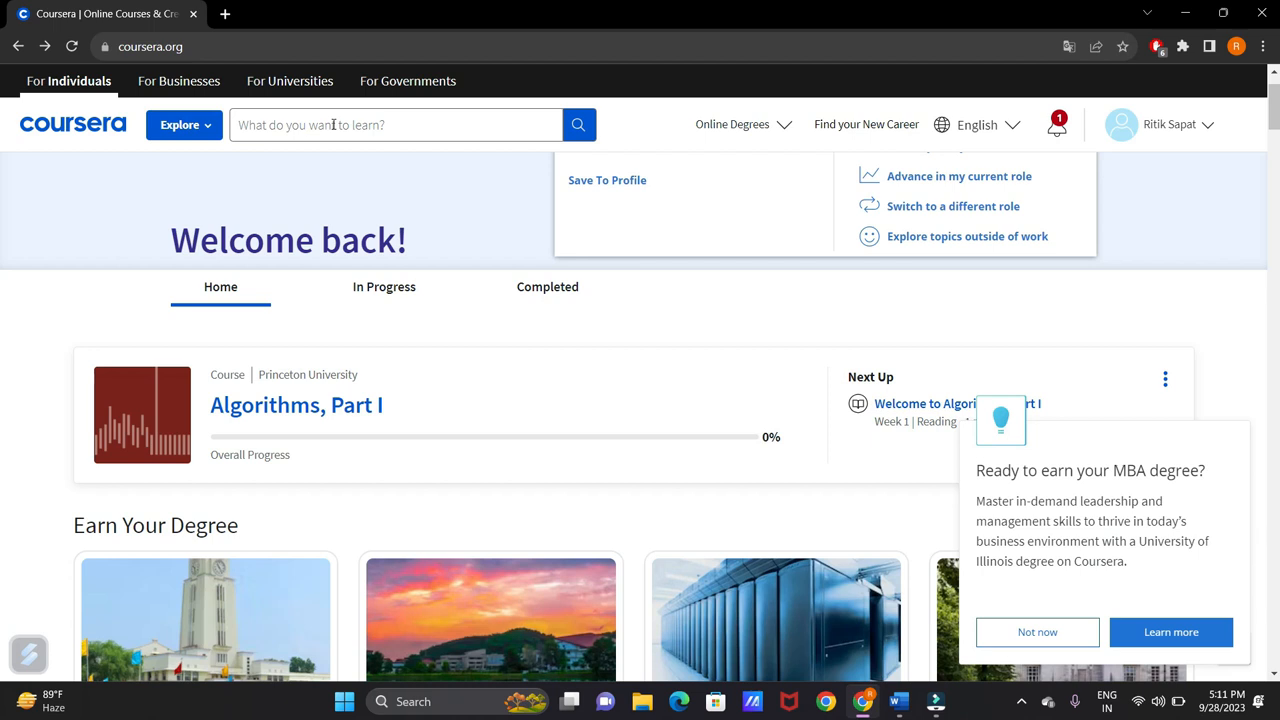
pyautogui.click(395, 124)
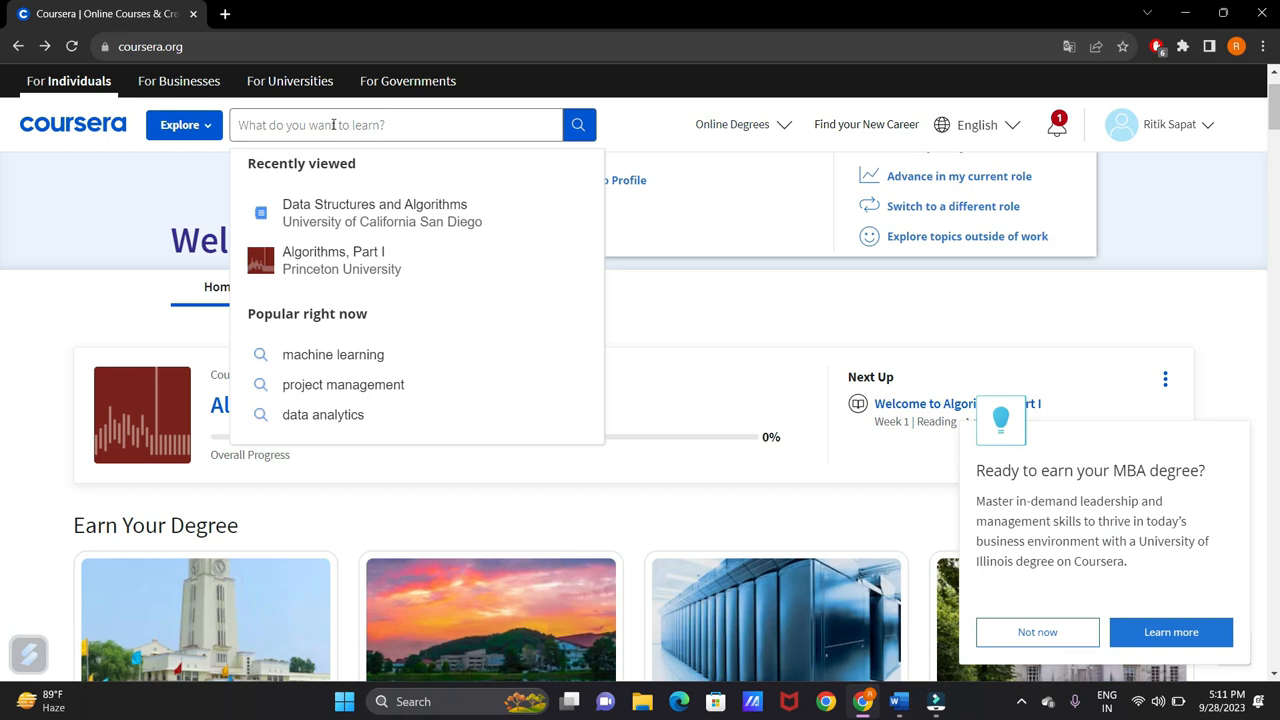
pyautogui.write('data structures and algorithms')
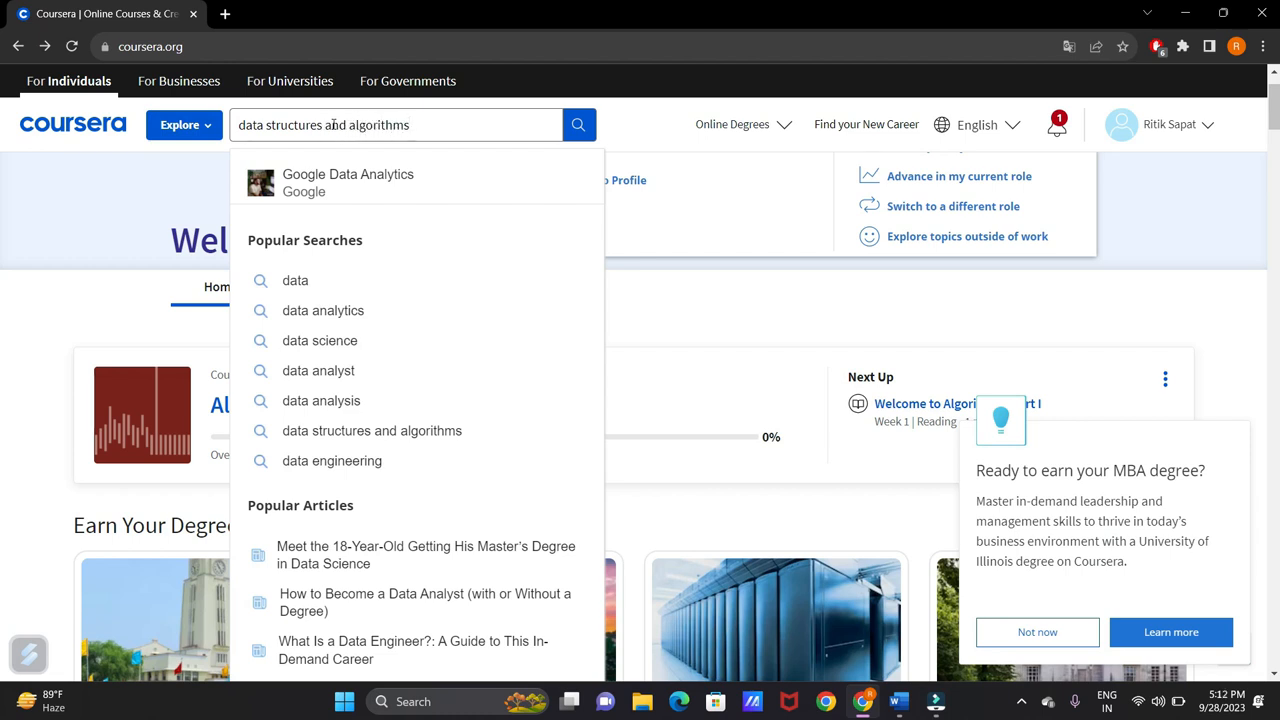
pyautogui.click(578, 124)
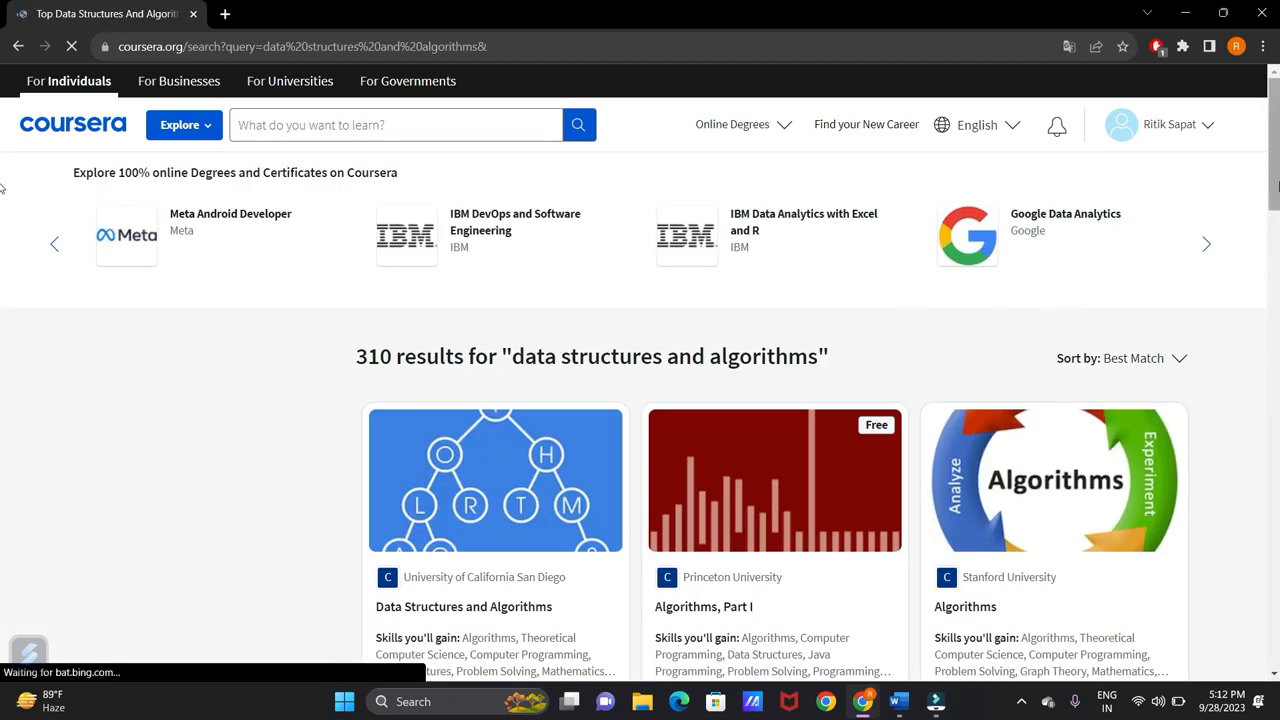
pyautogui.scroll(-3)
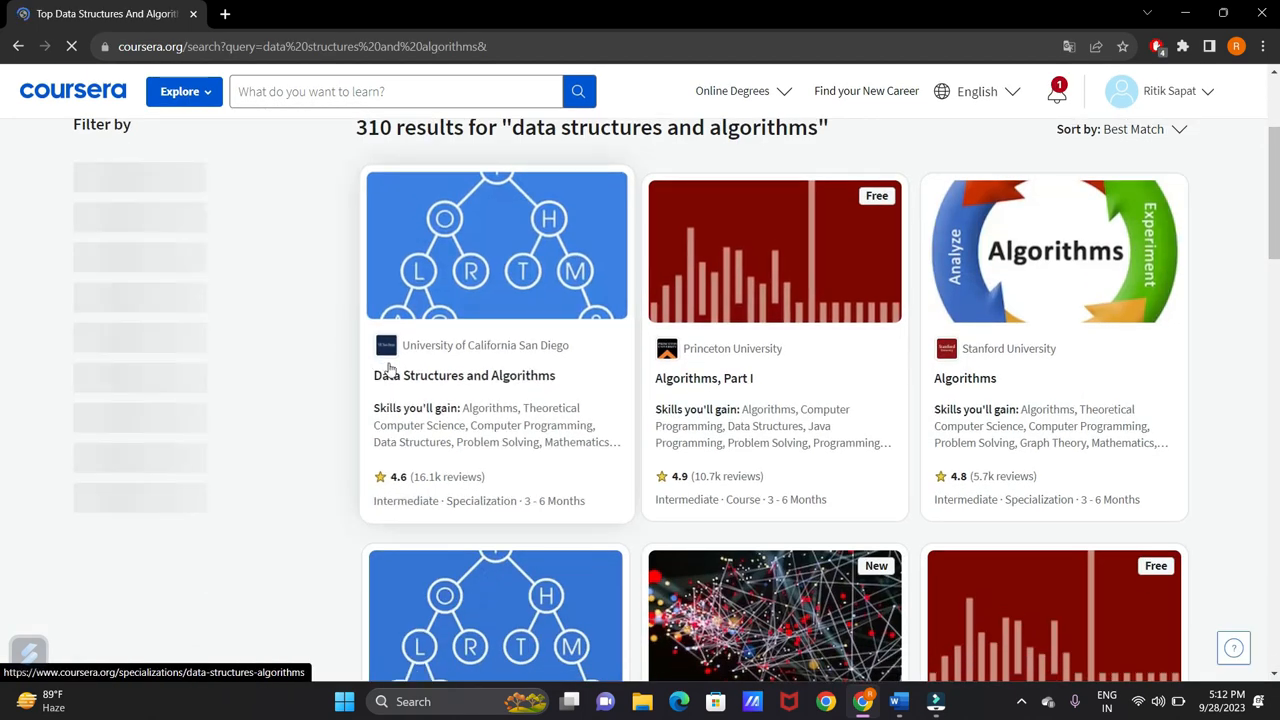
# Step: Open UC San Diego's Data Structures and Algorithms Specialization page and scroll through it
pyautogui.click(464, 375)
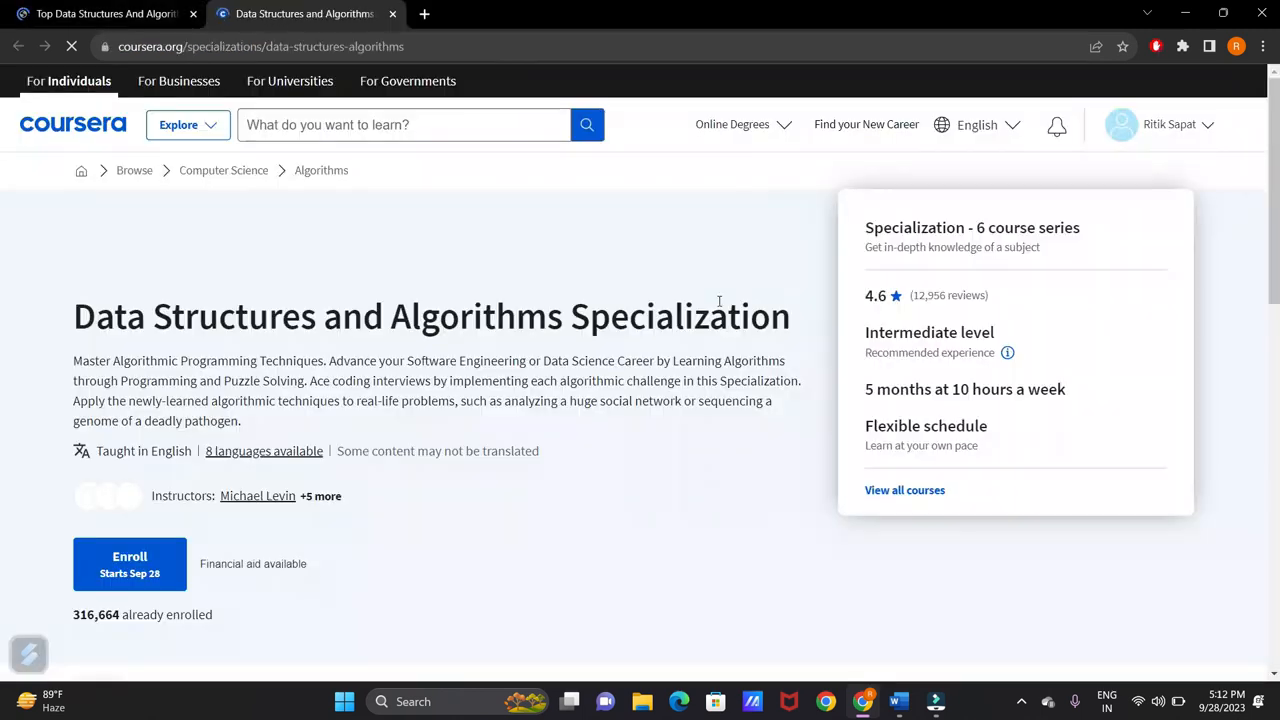
pyautogui.scroll(-3)
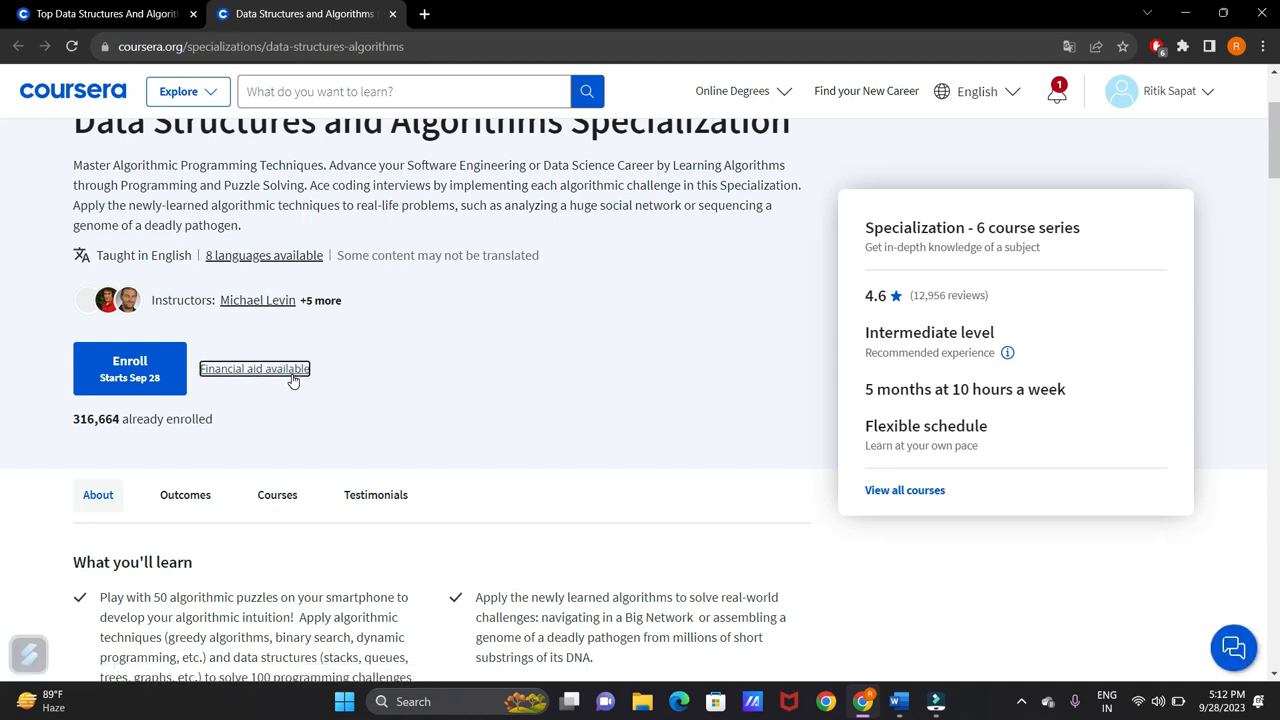
# Step: Start a financial aid request with Course 1: Algorithmic Toolbox selected
pyautogui.click(254, 368)
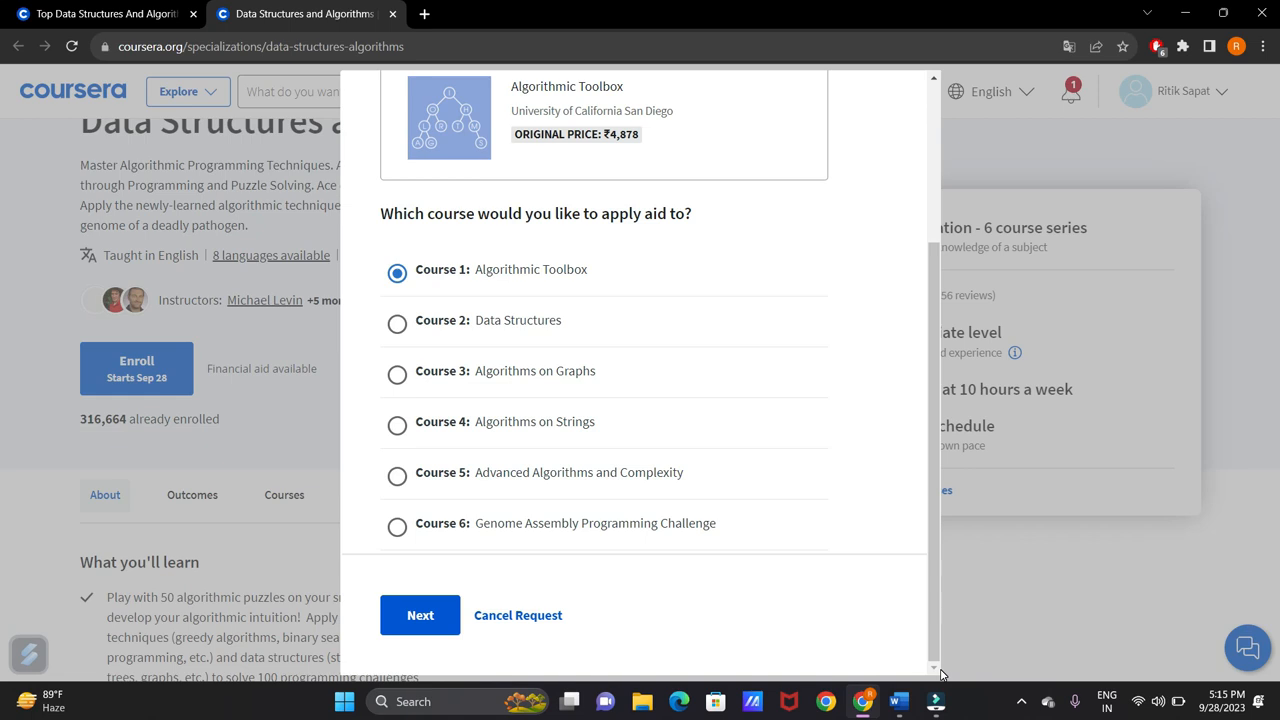
pyautogui.moveTo(935, 701)
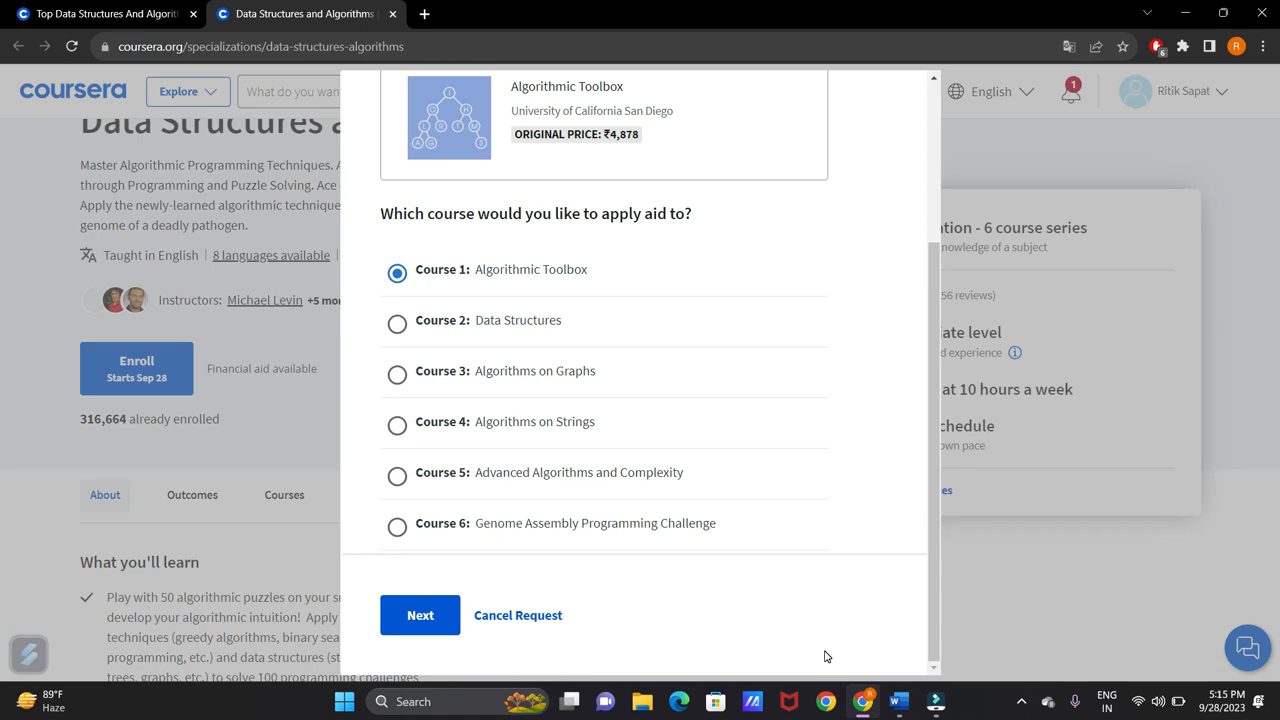
pyautogui.moveTo(558, 550)
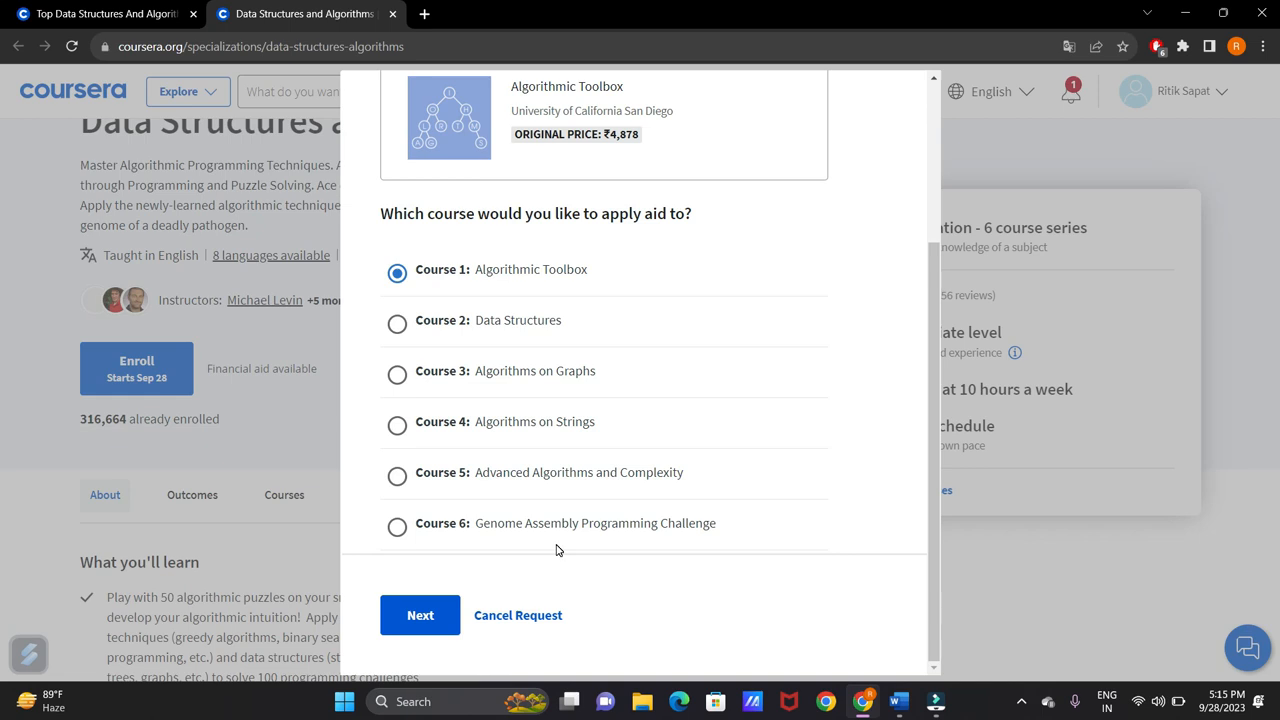
pyautogui.moveTo(341, 663)
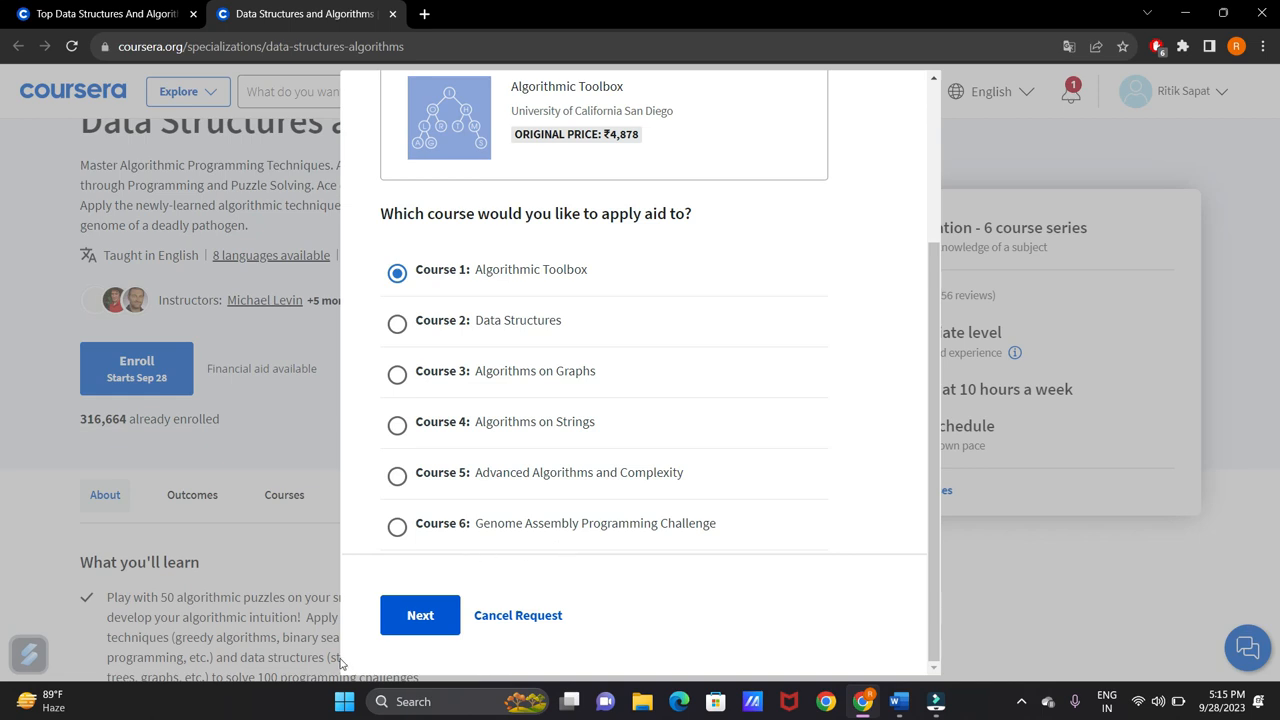
pyautogui.click(420, 615)
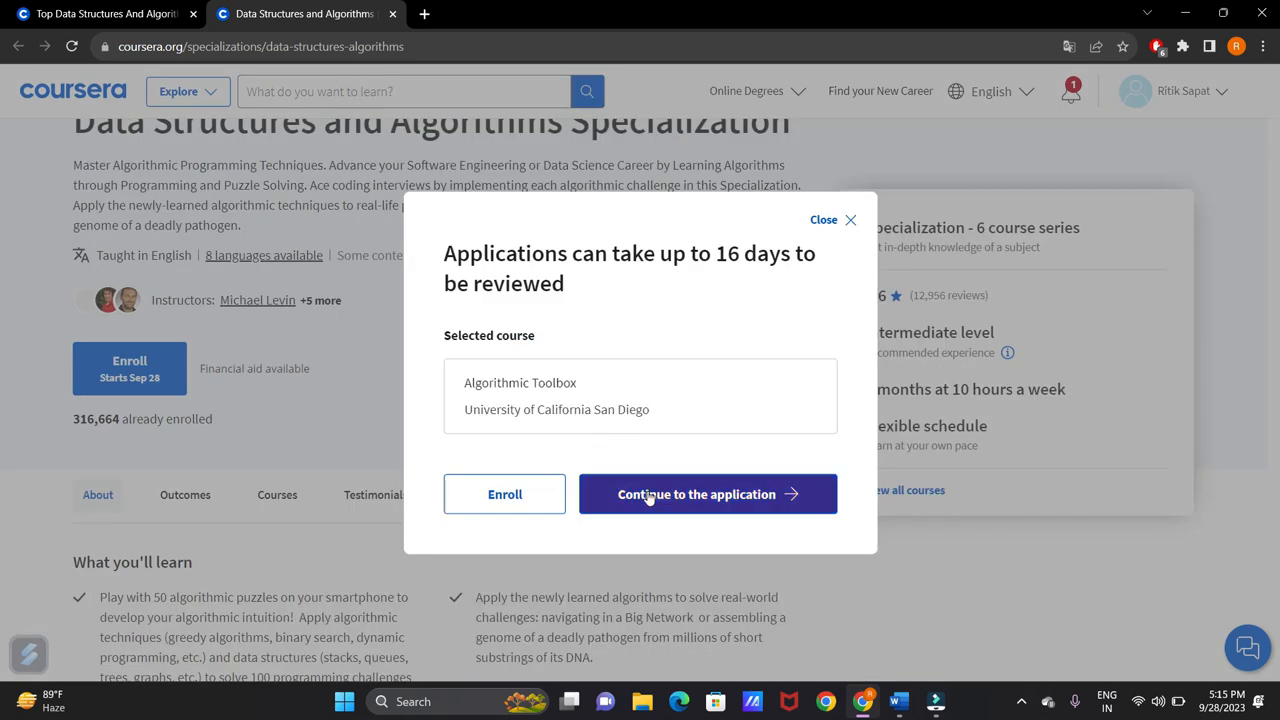
# Step: Continue to the Algorithmic Toolbox aid form and reselect College degree for education
pyautogui.click(707, 494)
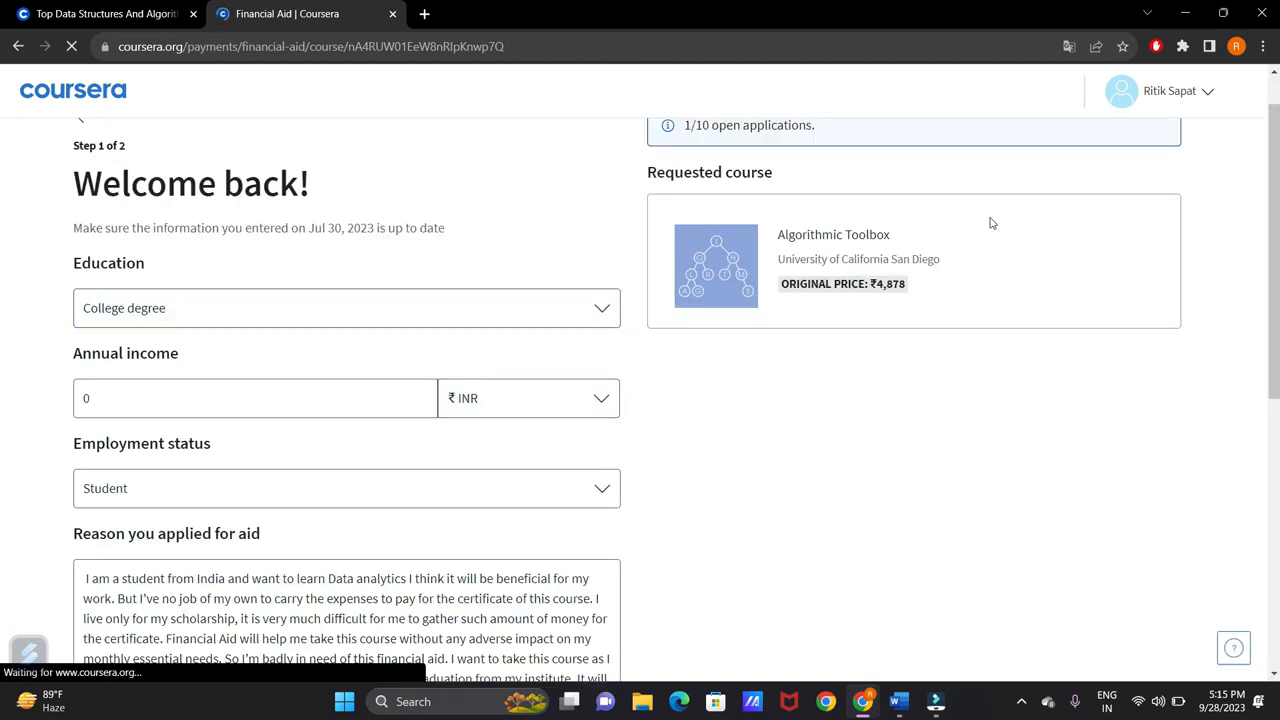
pyautogui.scroll(-3)
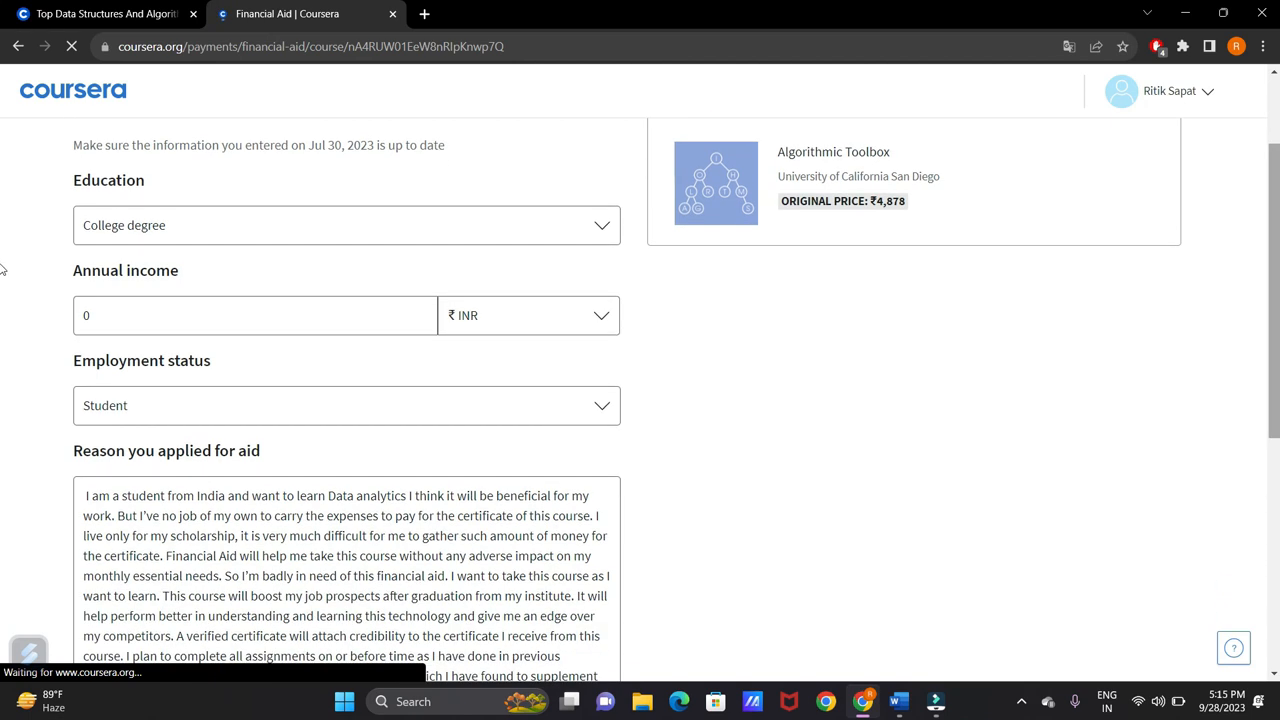
pyautogui.click(347, 225)
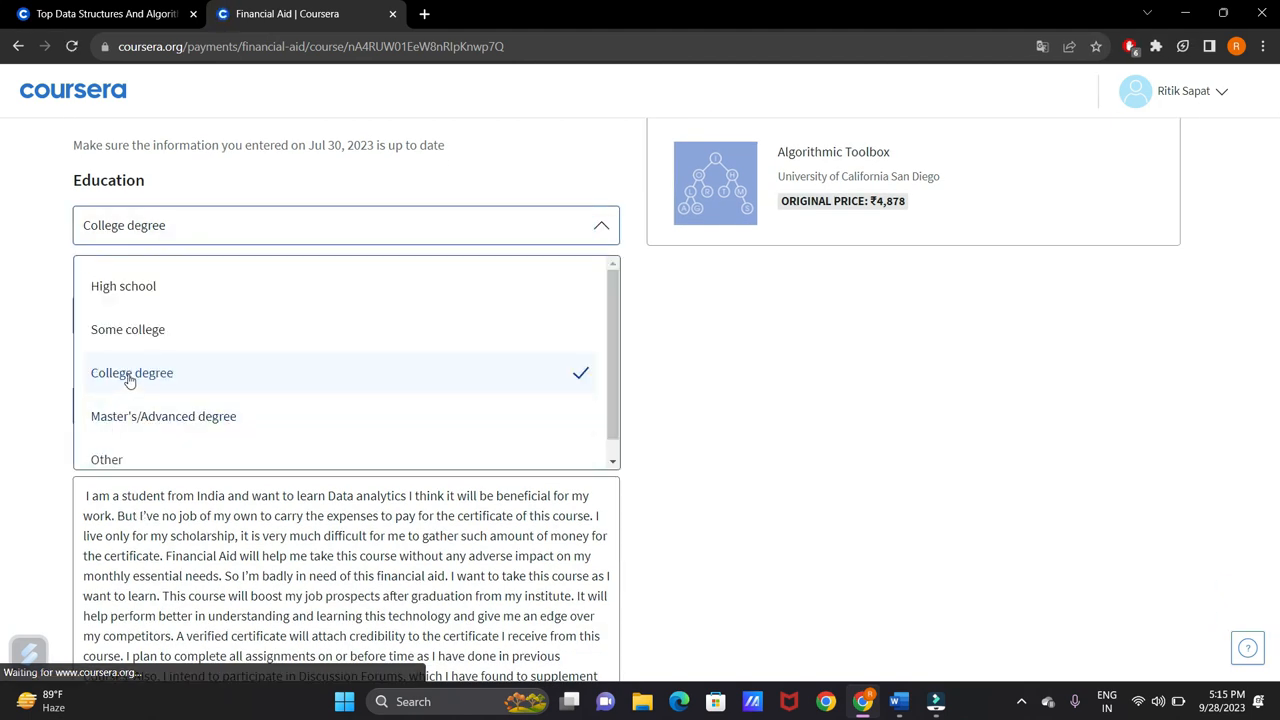
pyautogui.moveTo(128, 330)
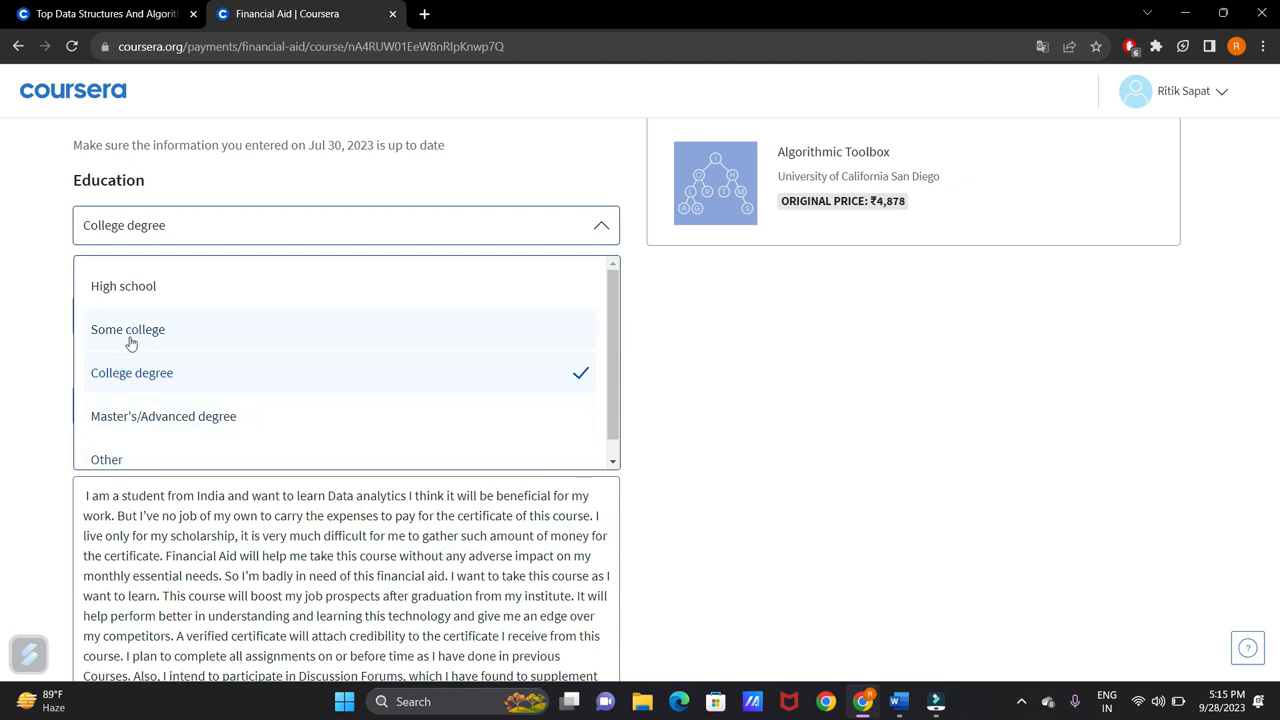
pyautogui.moveTo(140, 373)
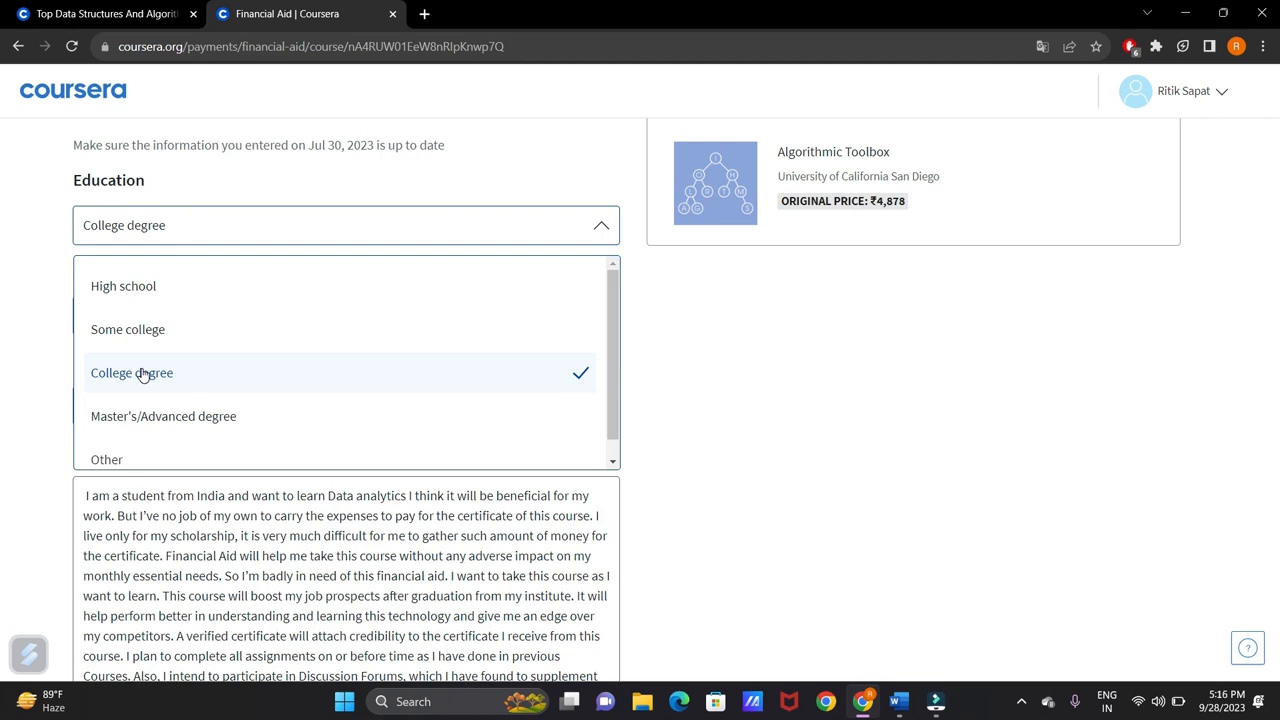
pyautogui.moveTo(123, 292)
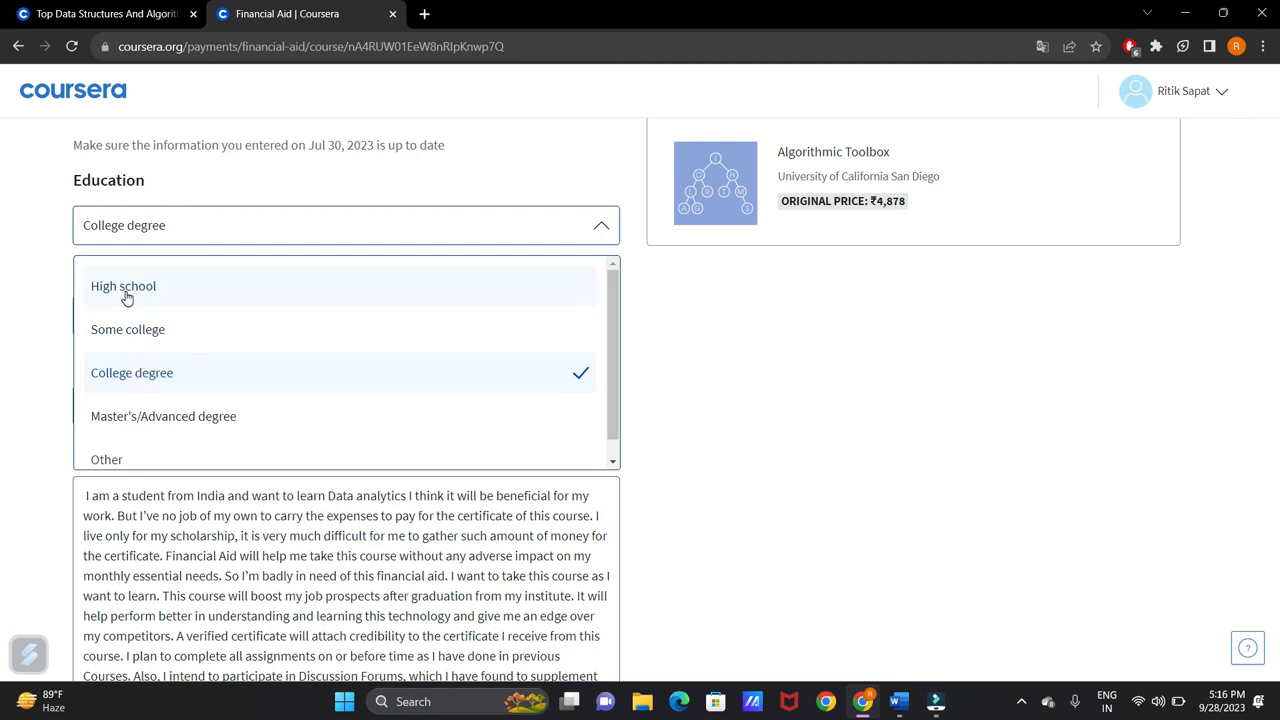
pyautogui.moveTo(131, 372)
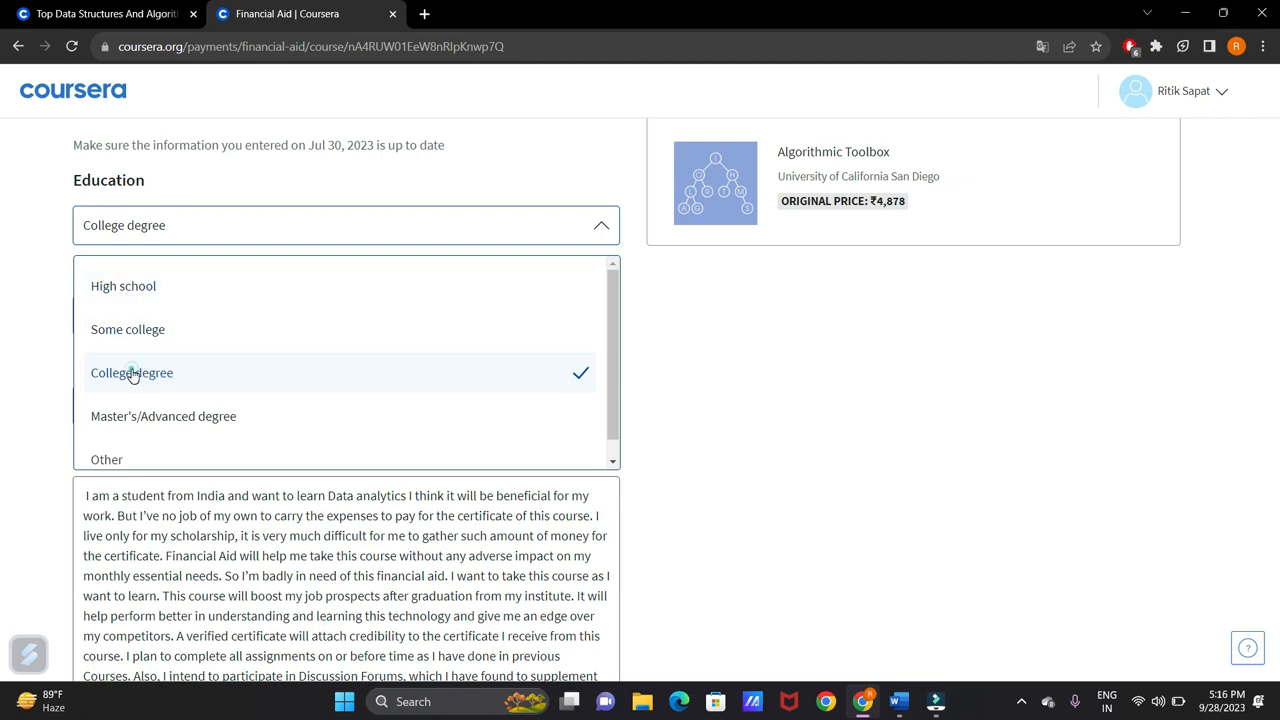
pyautogui.click(131, 372)
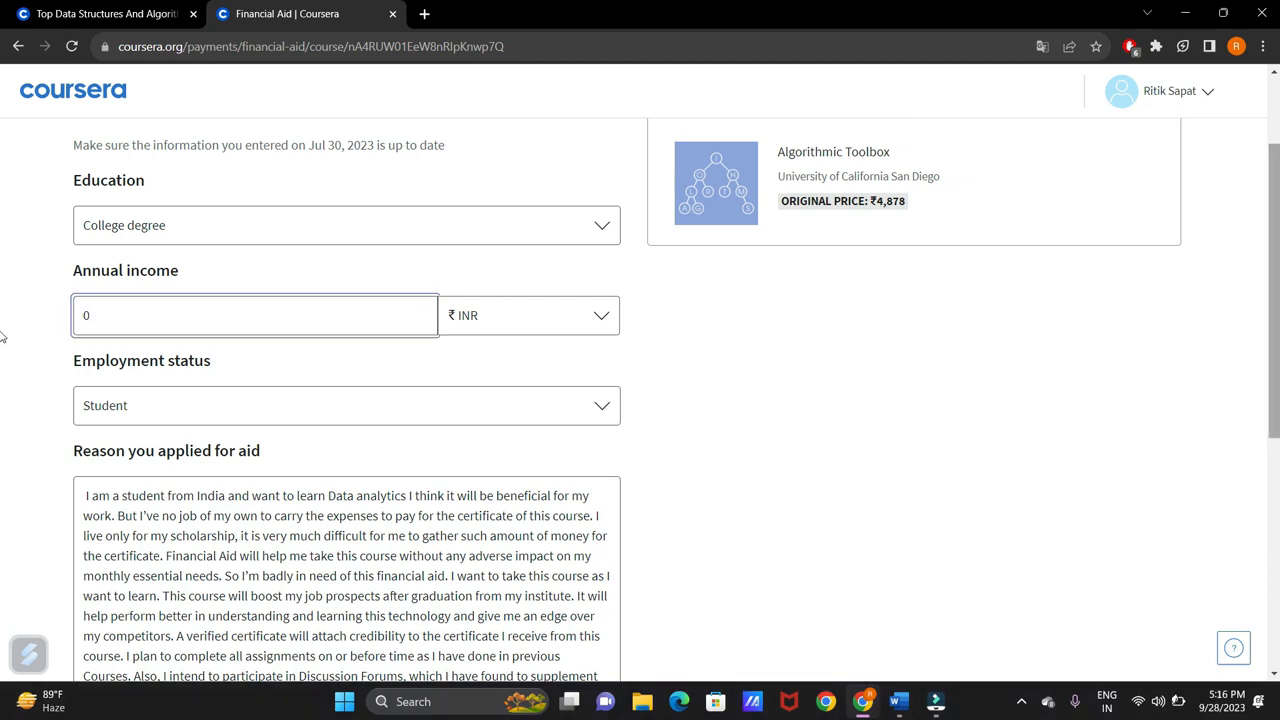
pyautogui.scroll(-3)
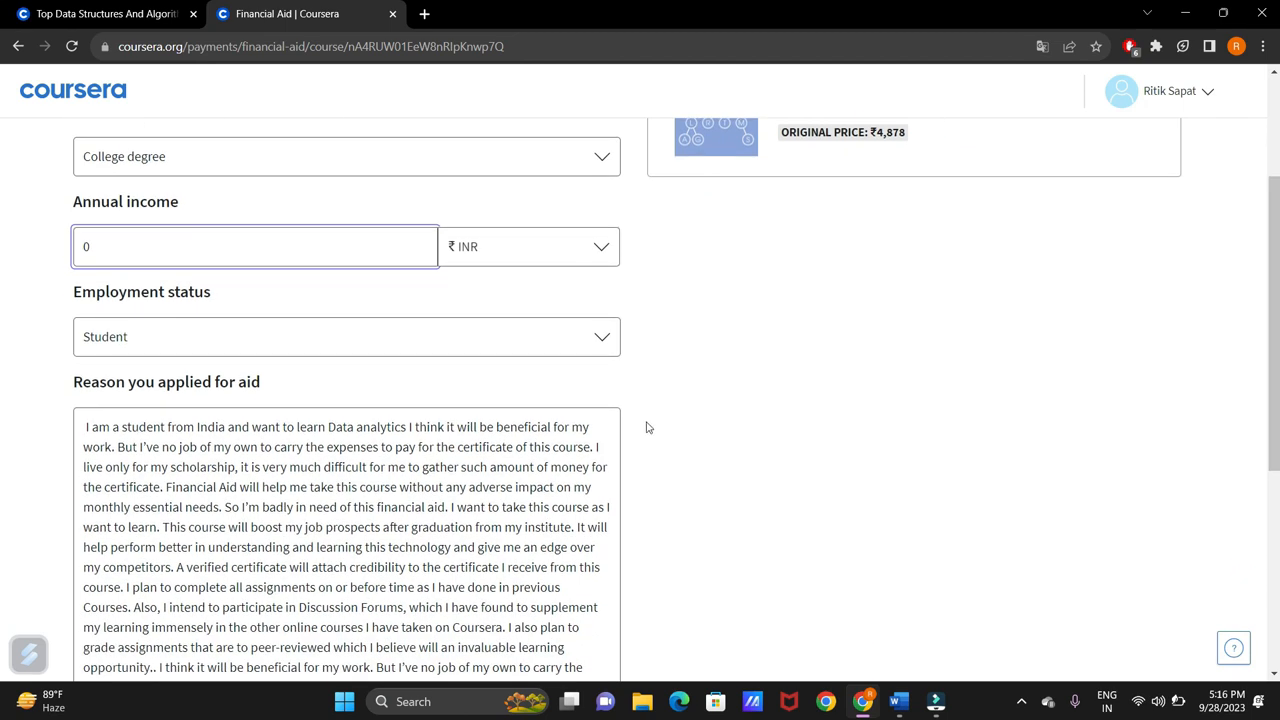
# Step: Reselect Student in the Employment status dropdown
pyautogui.click(346, 336)
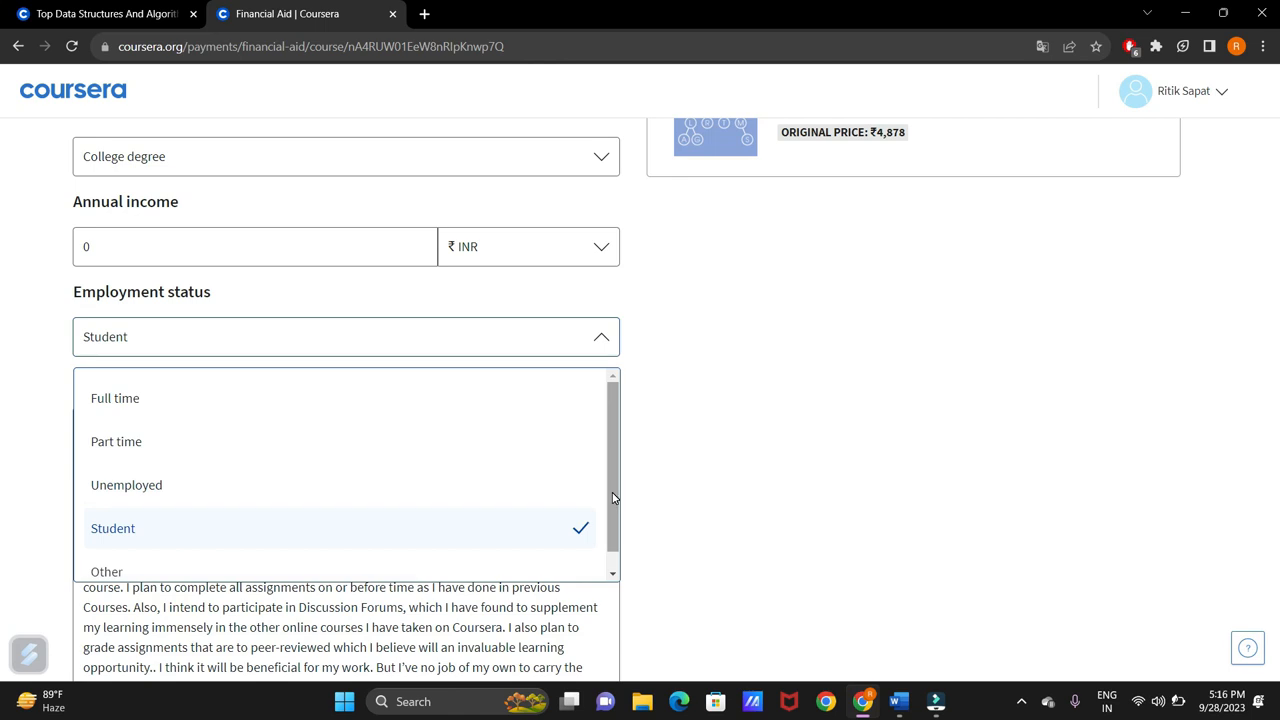
pyautogui.moveTo(232, 489)
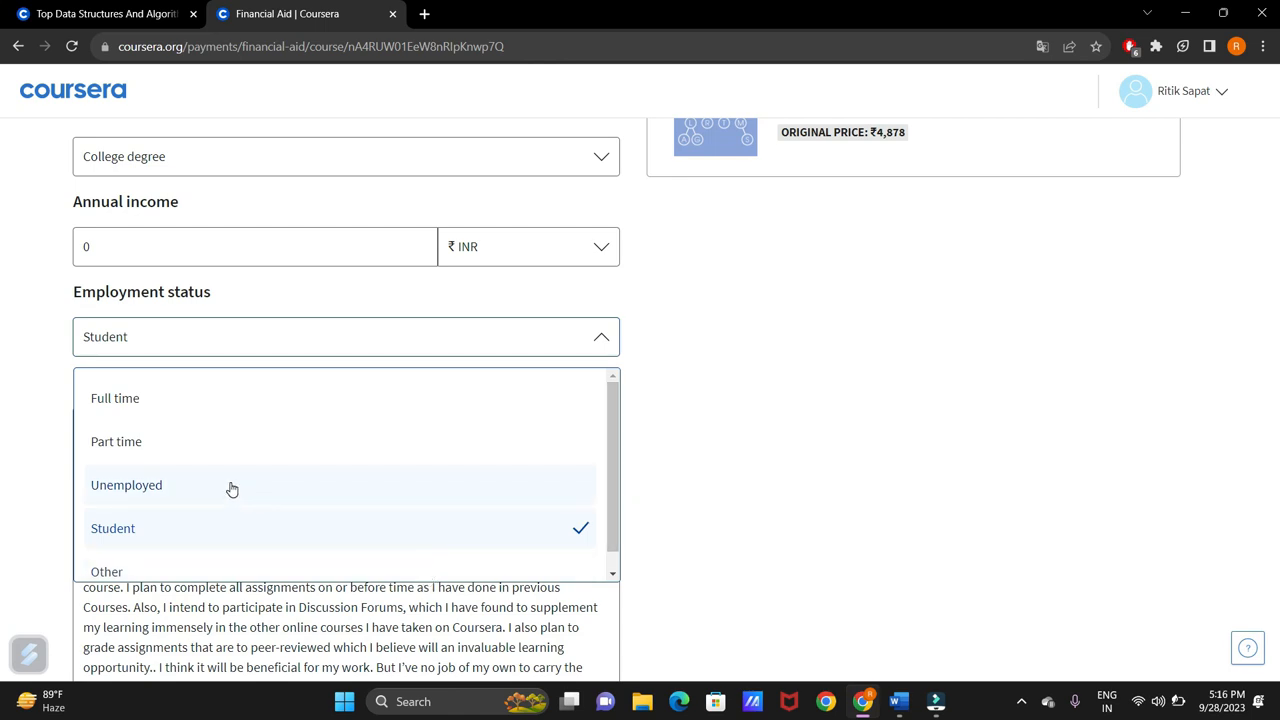
pyautogui.moveTo(195, 447)
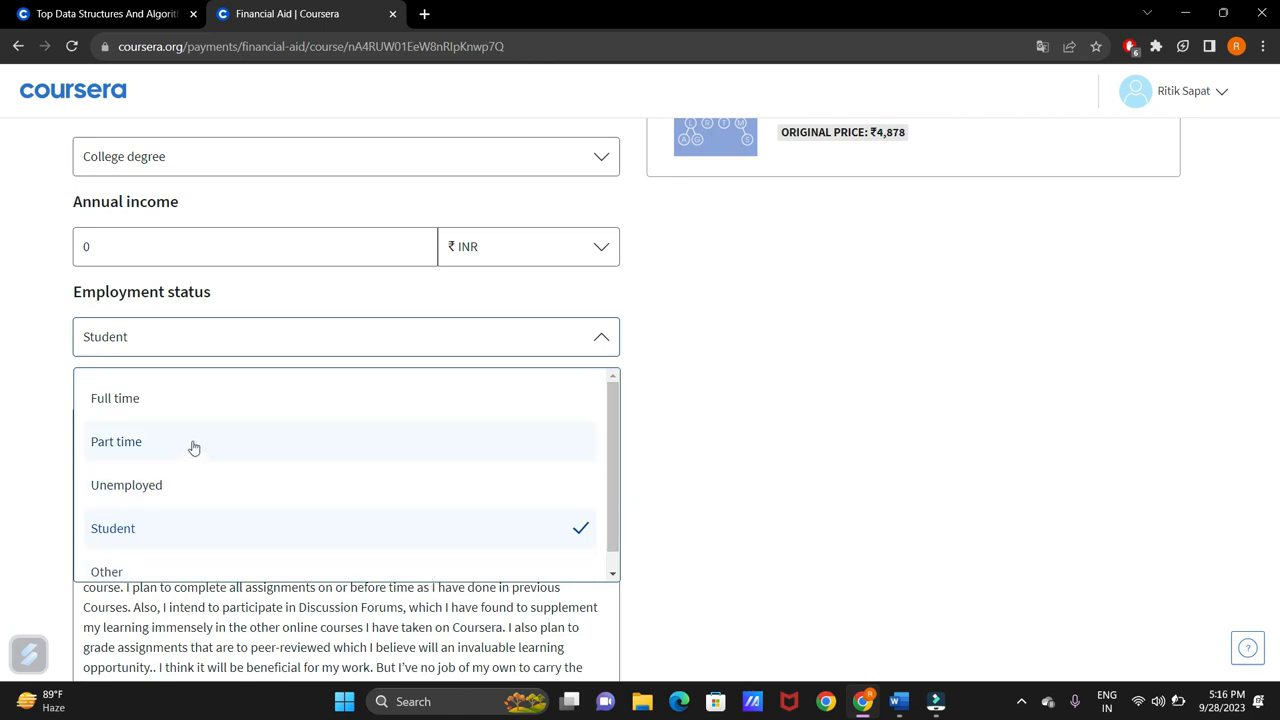
pyautogui.moveTo(157, 500)
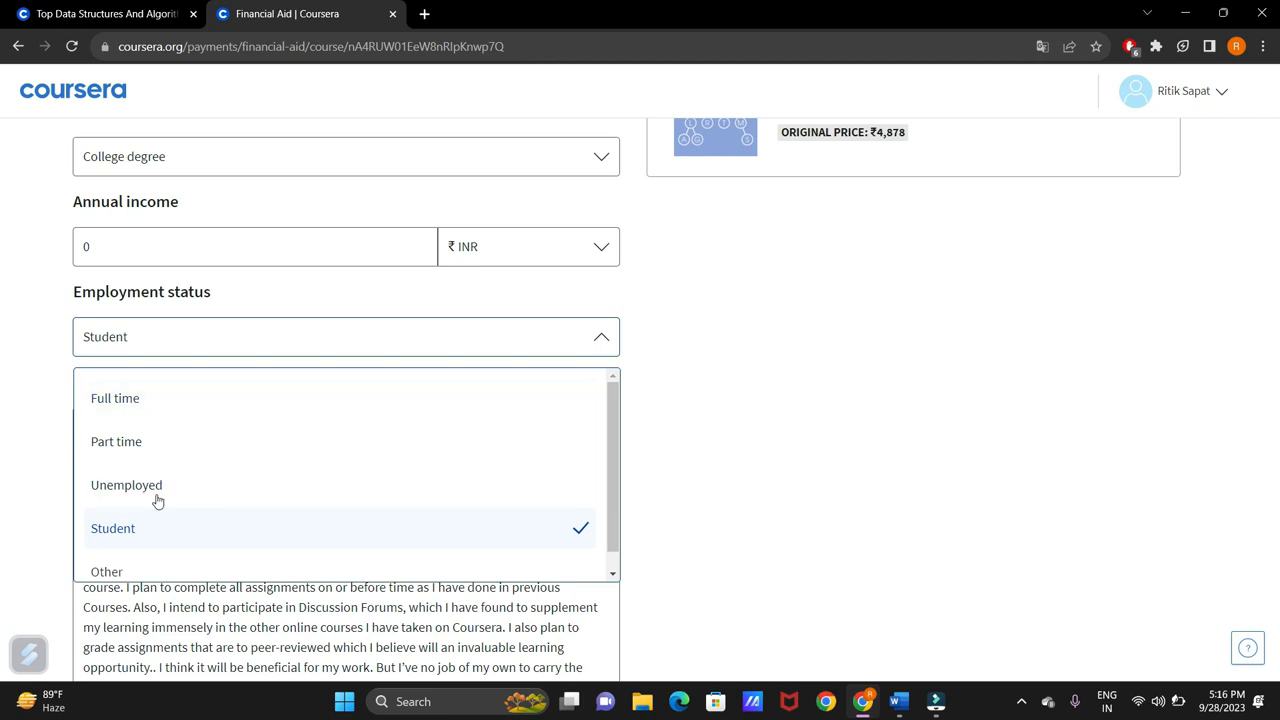
pyautogui.click(112, 528)
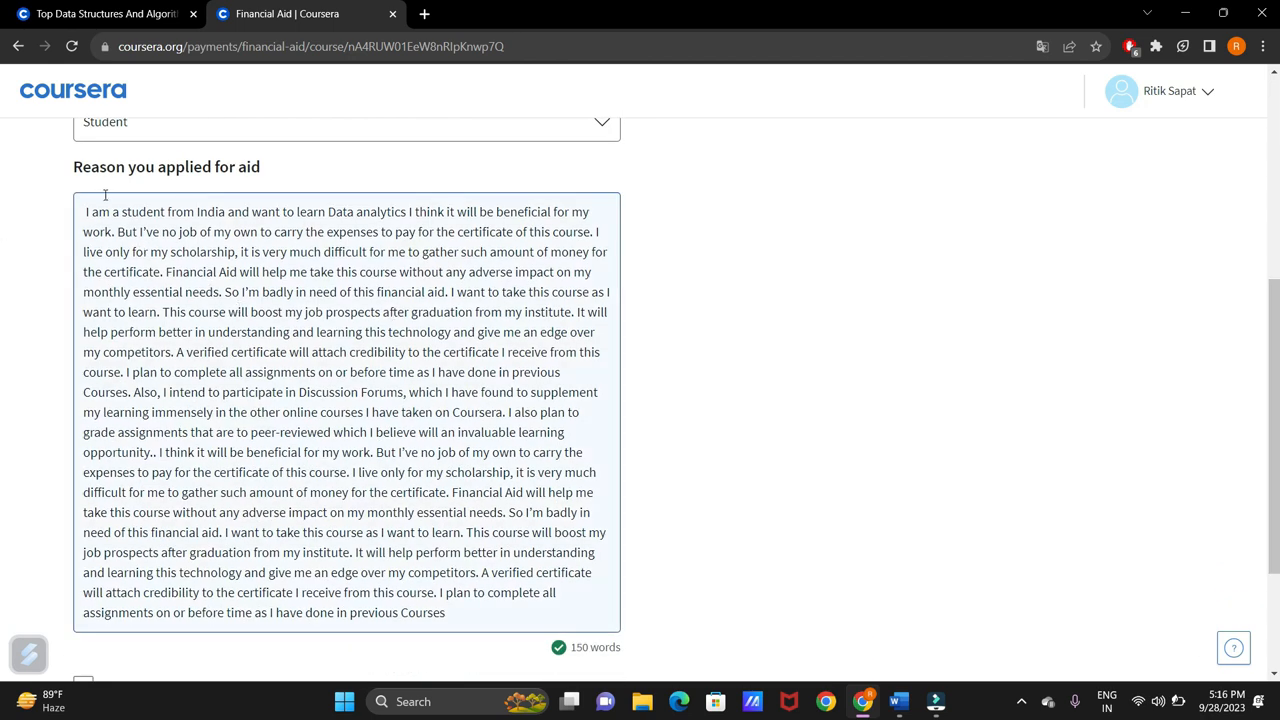
pyautogui.moveTo(323, 329)
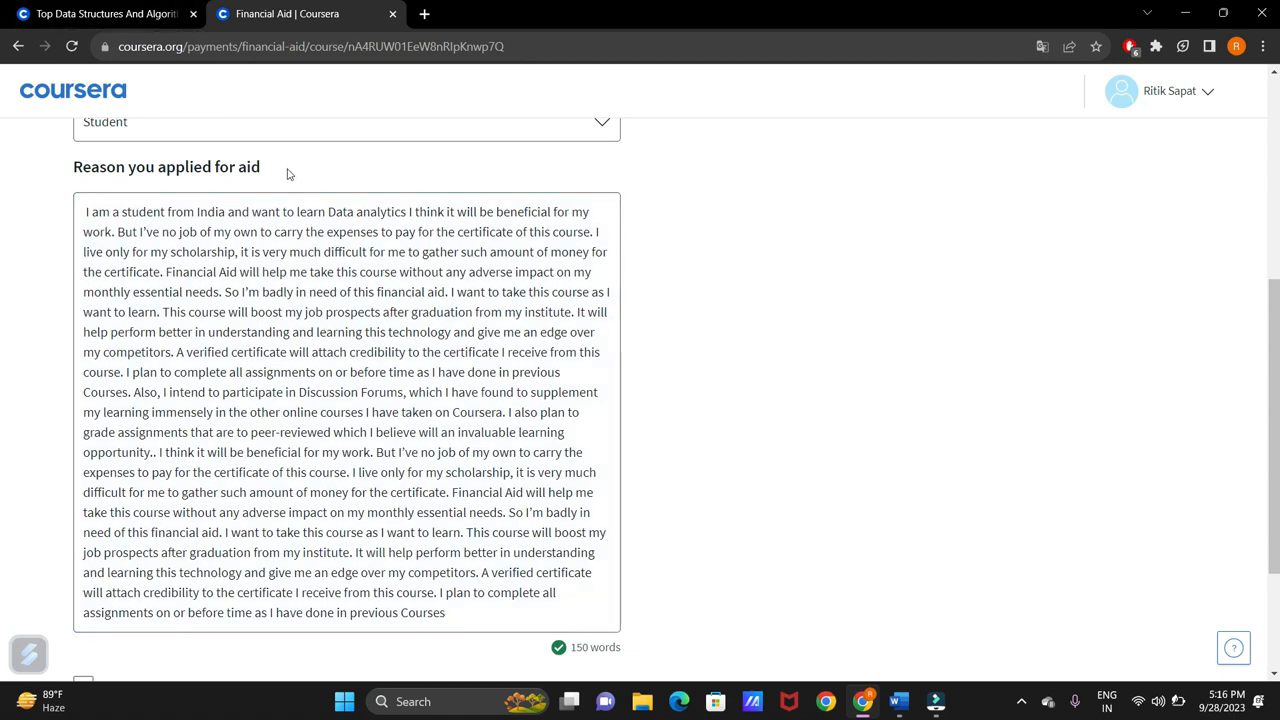
# Step: Replace 'Data analytics' in the aid reason with 'data structures and algorithms'
pyautogui.doubleClick(348, 211)
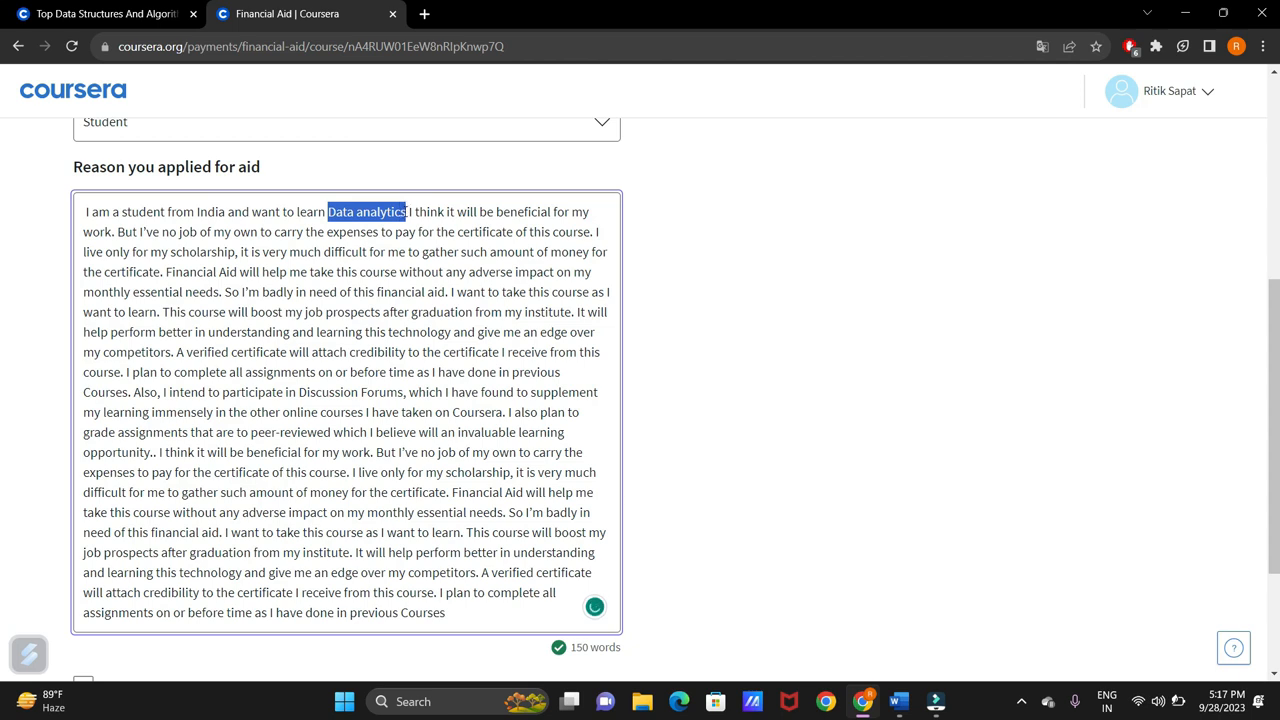
pyautogui.write('data')
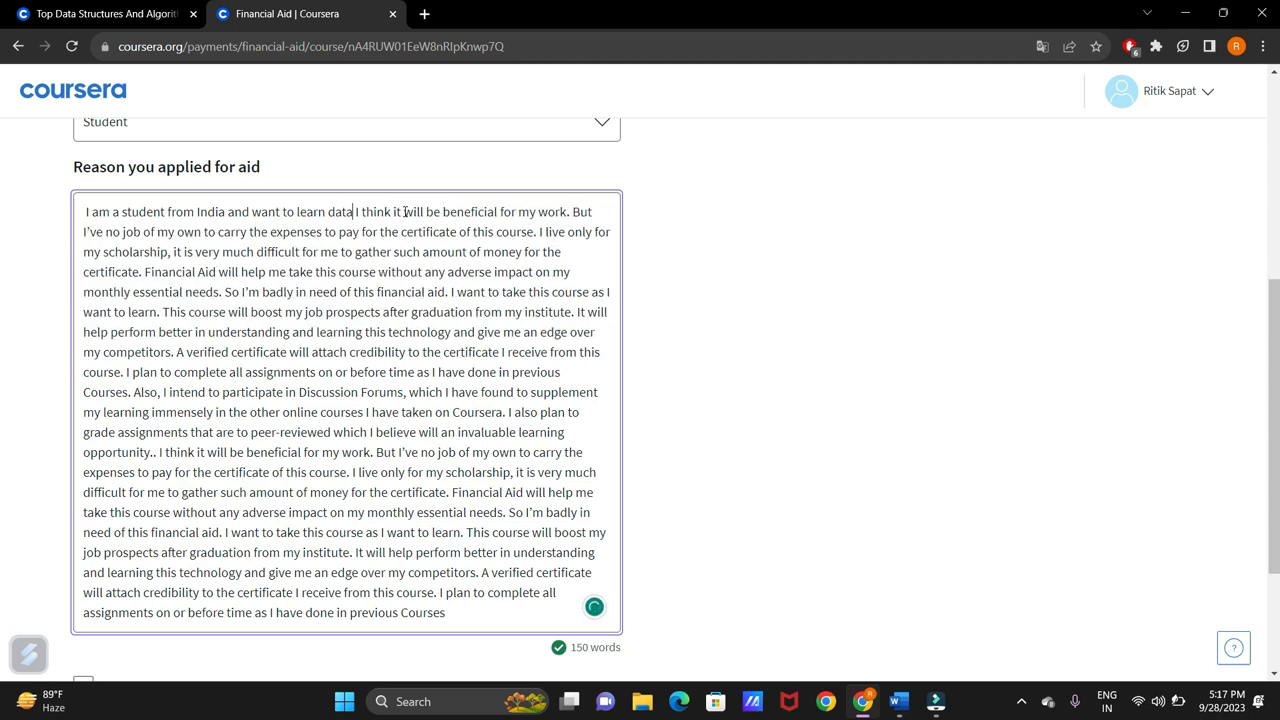
pyautogui.write('structures')
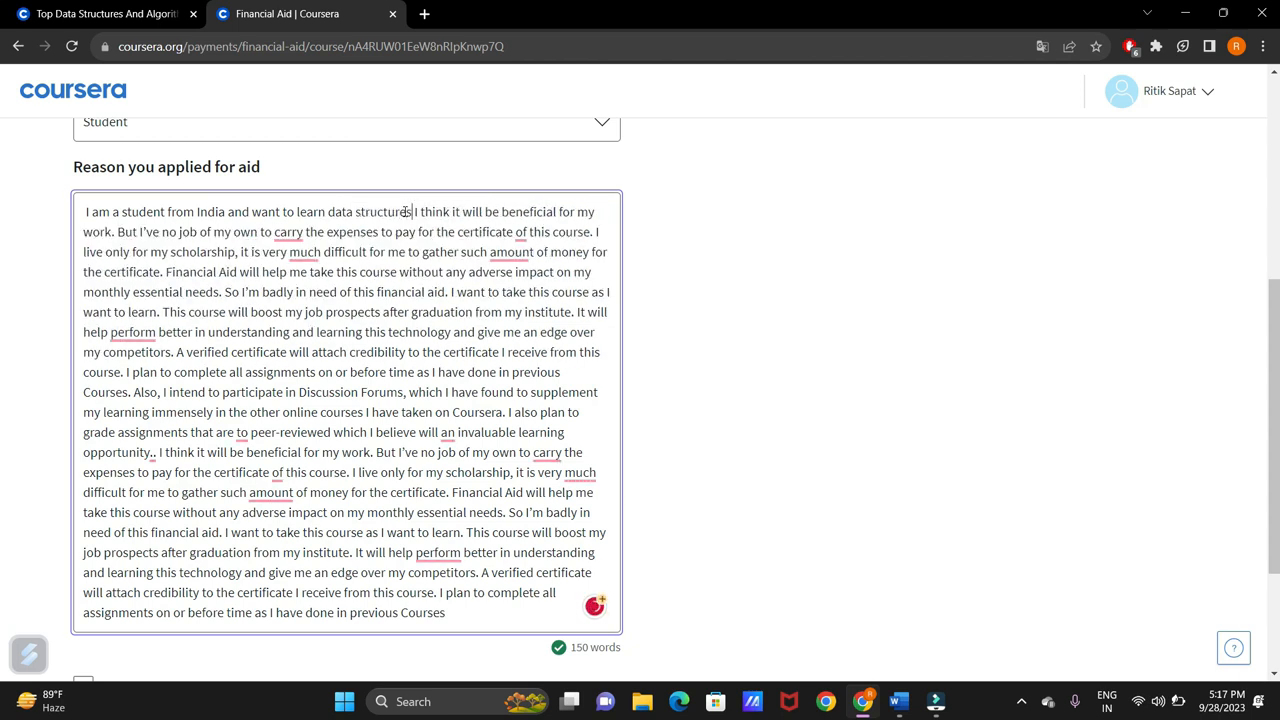
pyautogui.write('and algorithms')
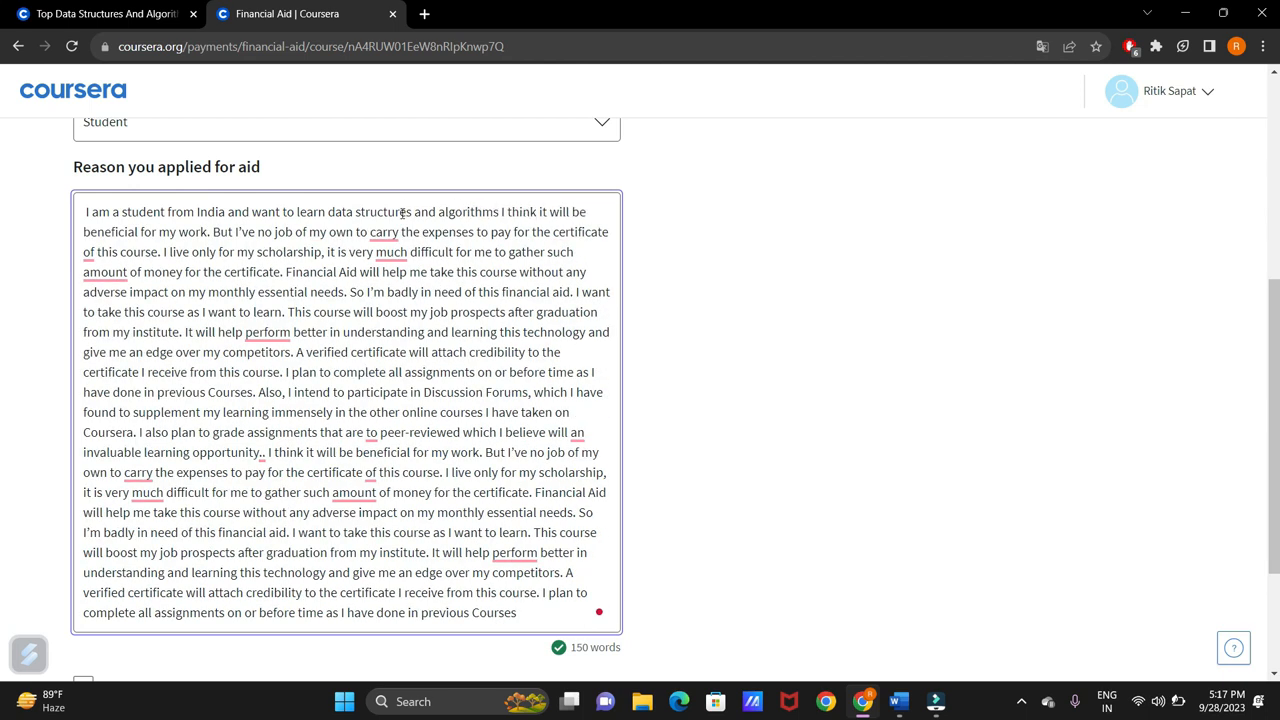
pyautogui.moveTo(1107, 433)
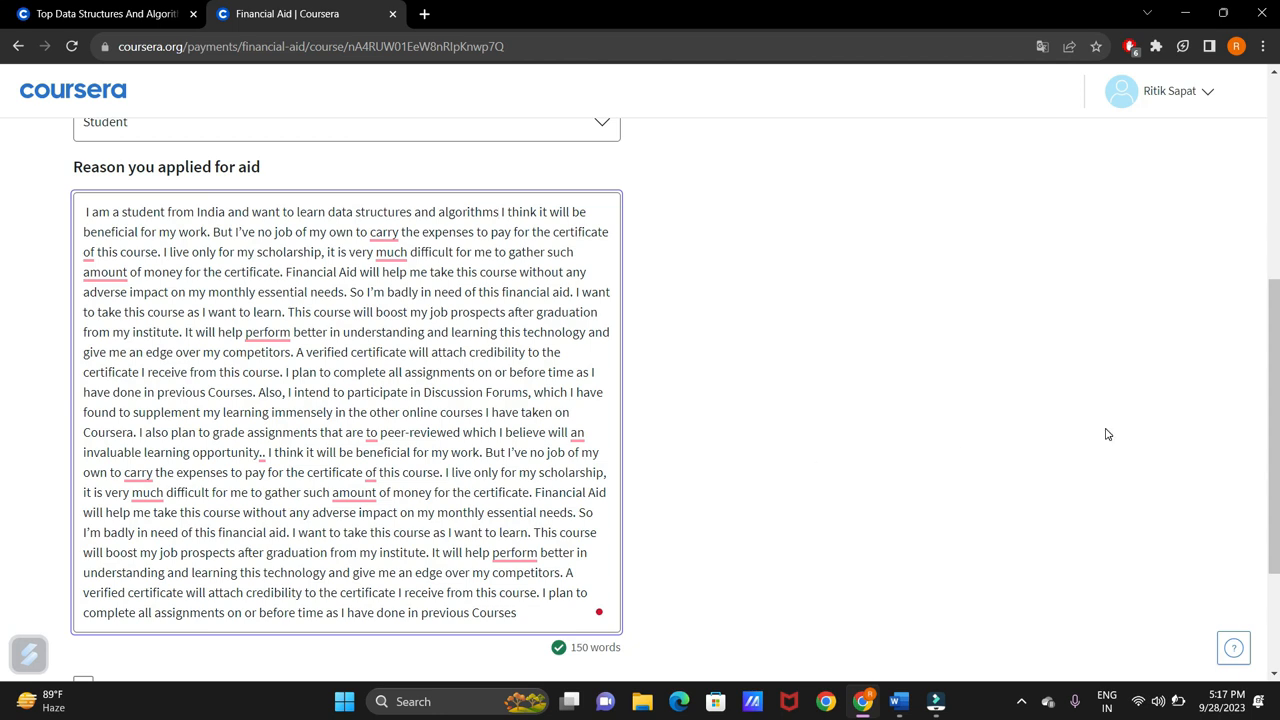
pyautogui.scroll(-3)
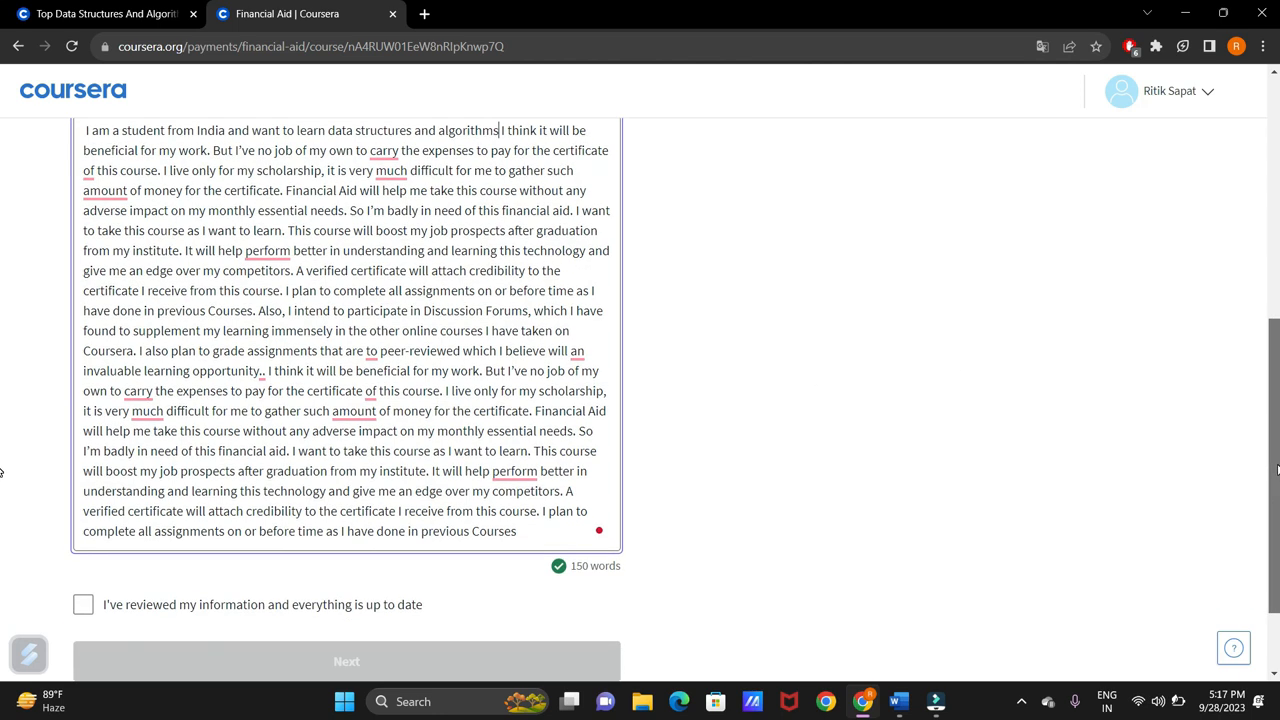
pyautogui.scroll(-3)
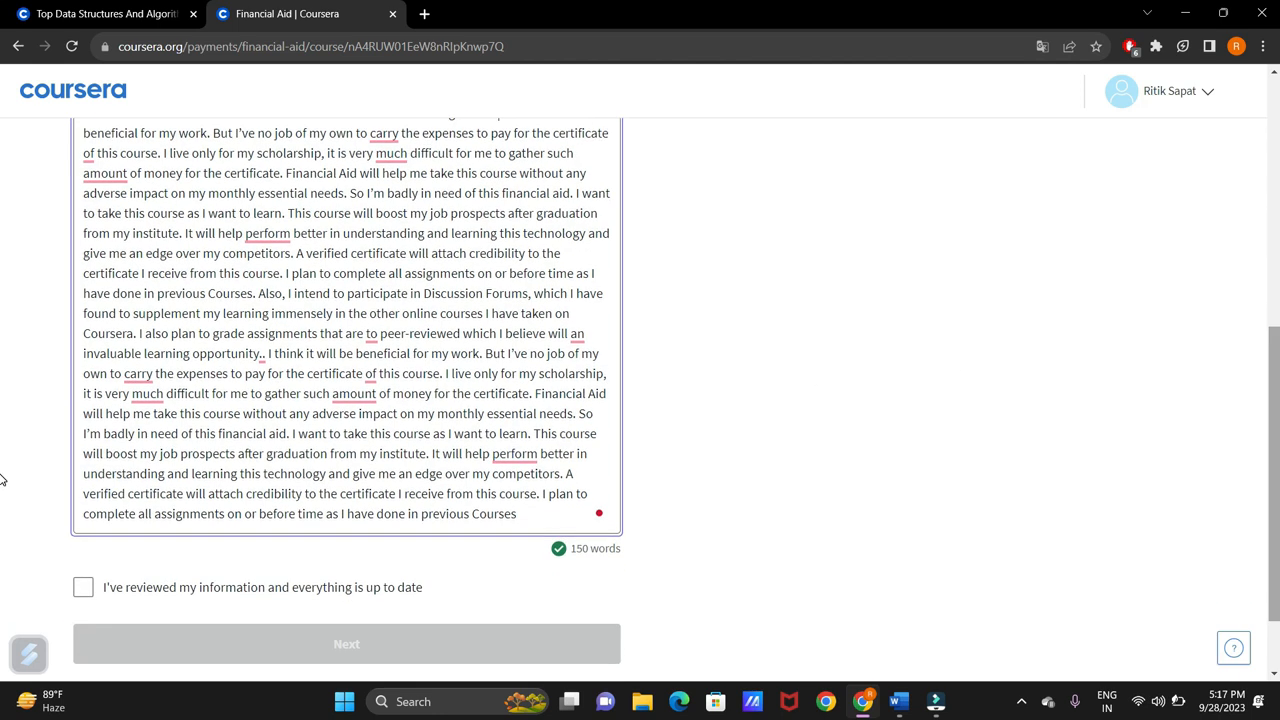
pyautogui.scroll(-3)
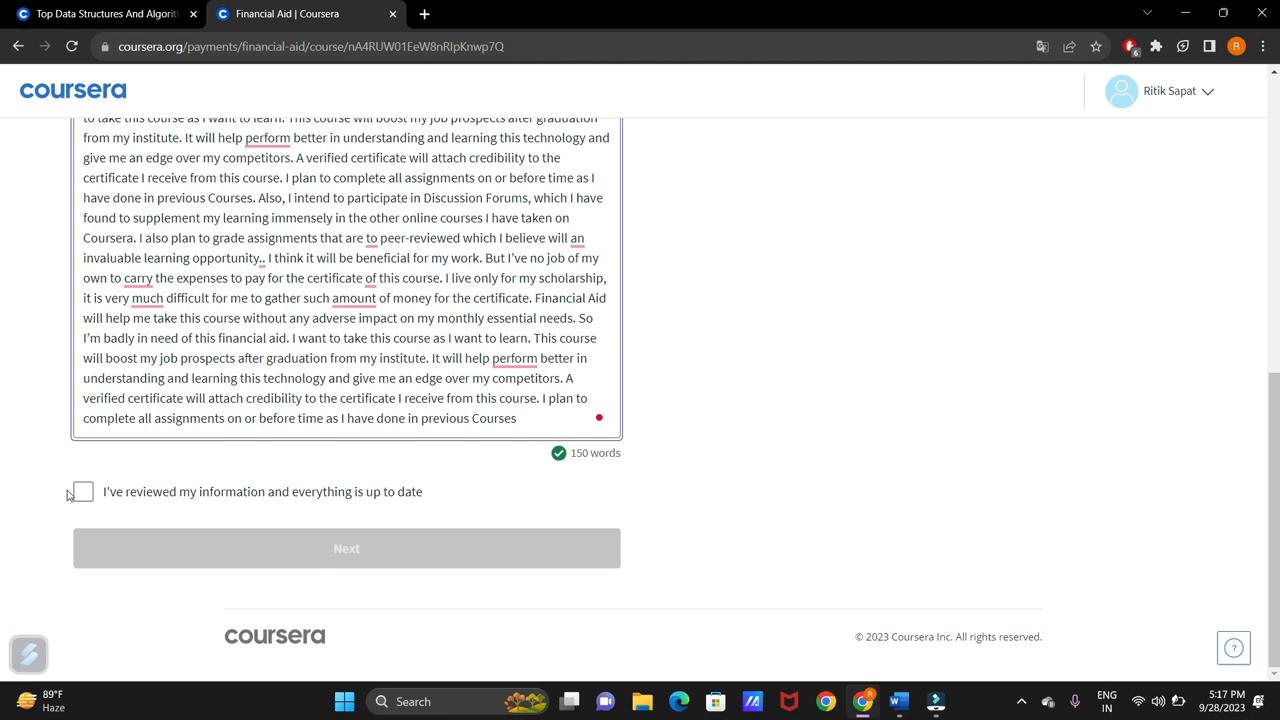
# Step: Confirm the information is reviewed, advance to step 2, and set the payable amount to ₹0
pyautogui.click(82, 491)
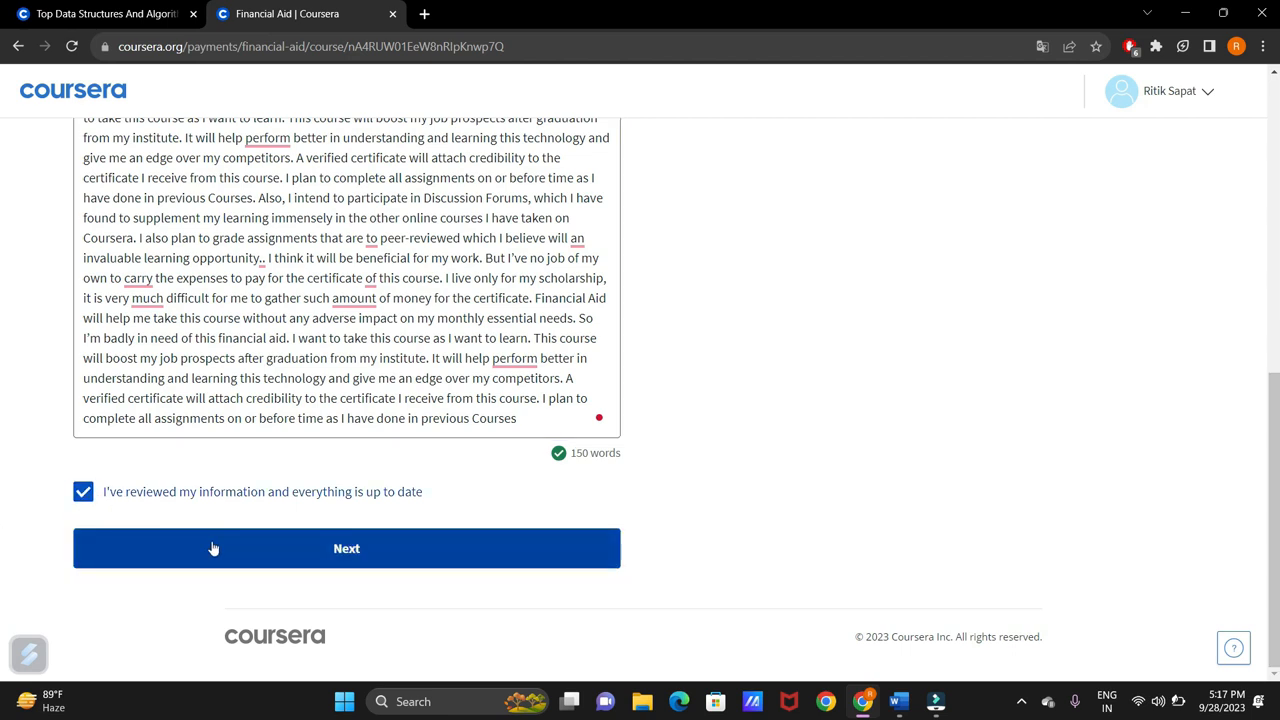
pyautogui.click(346, 548)
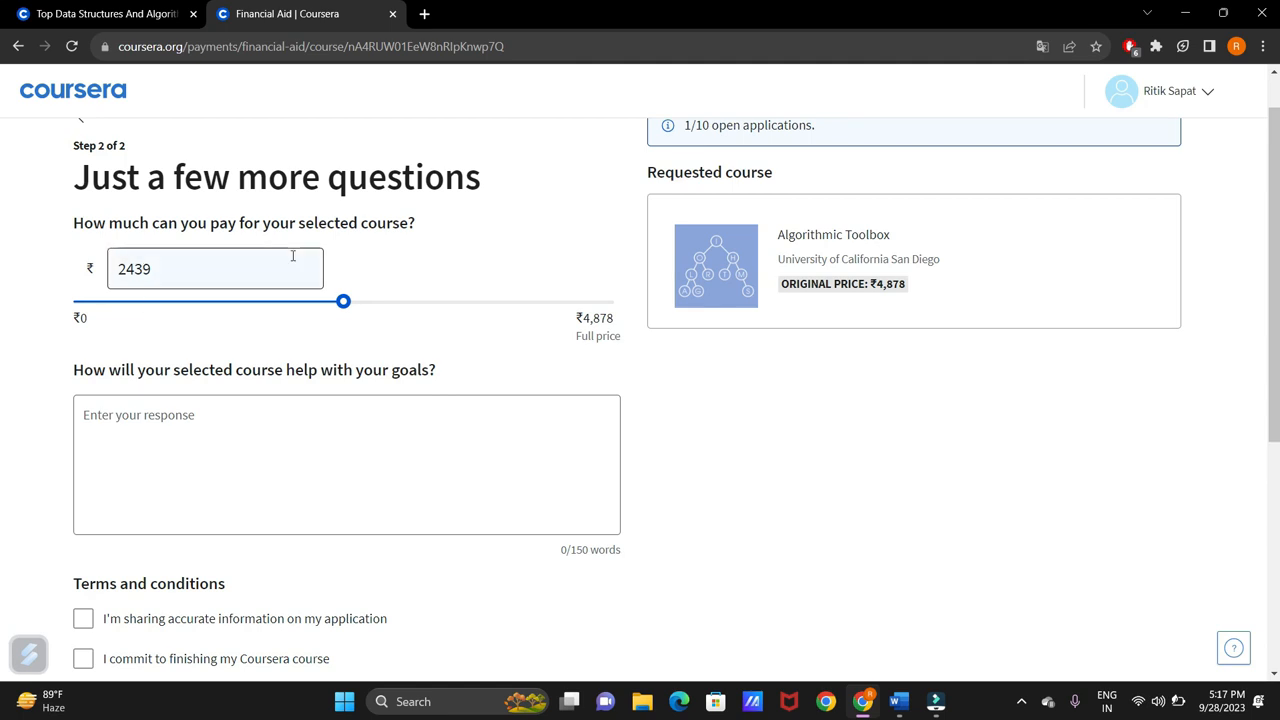
pyautogui.moveTo(344, 301); pyautogui.dragTo(73, 301)
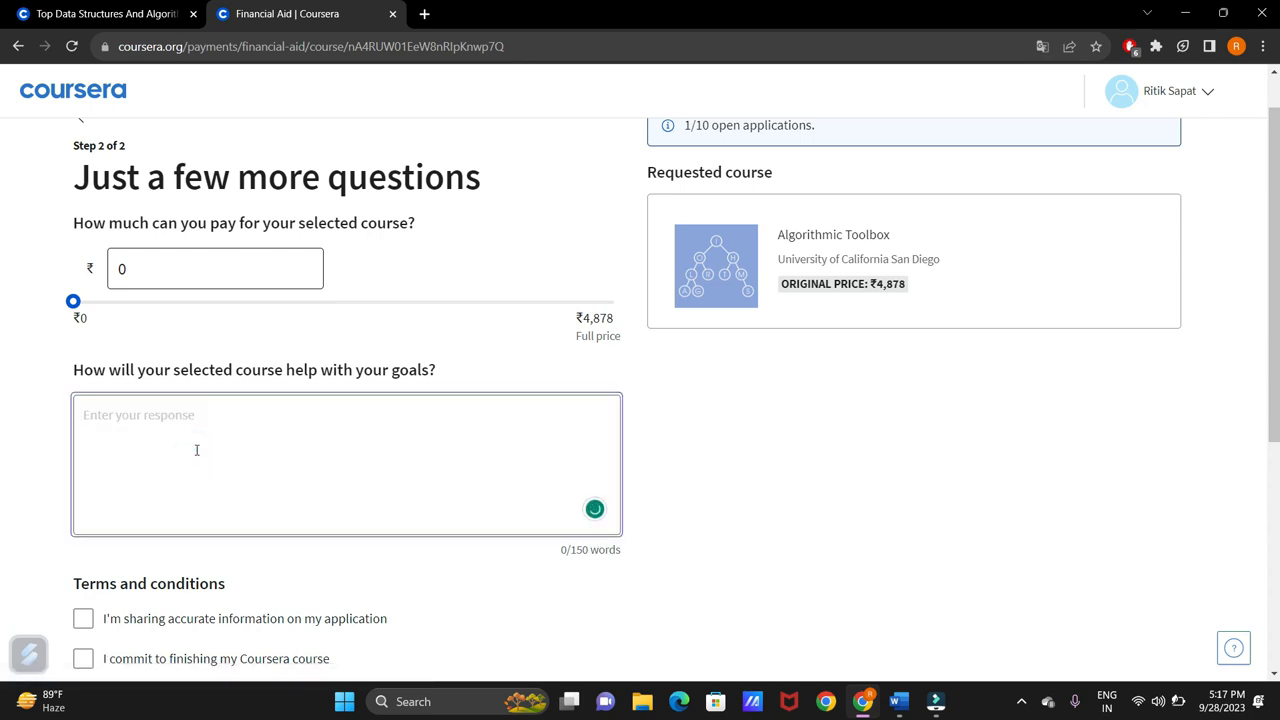
pyautogui.moveTo(1120, 582)
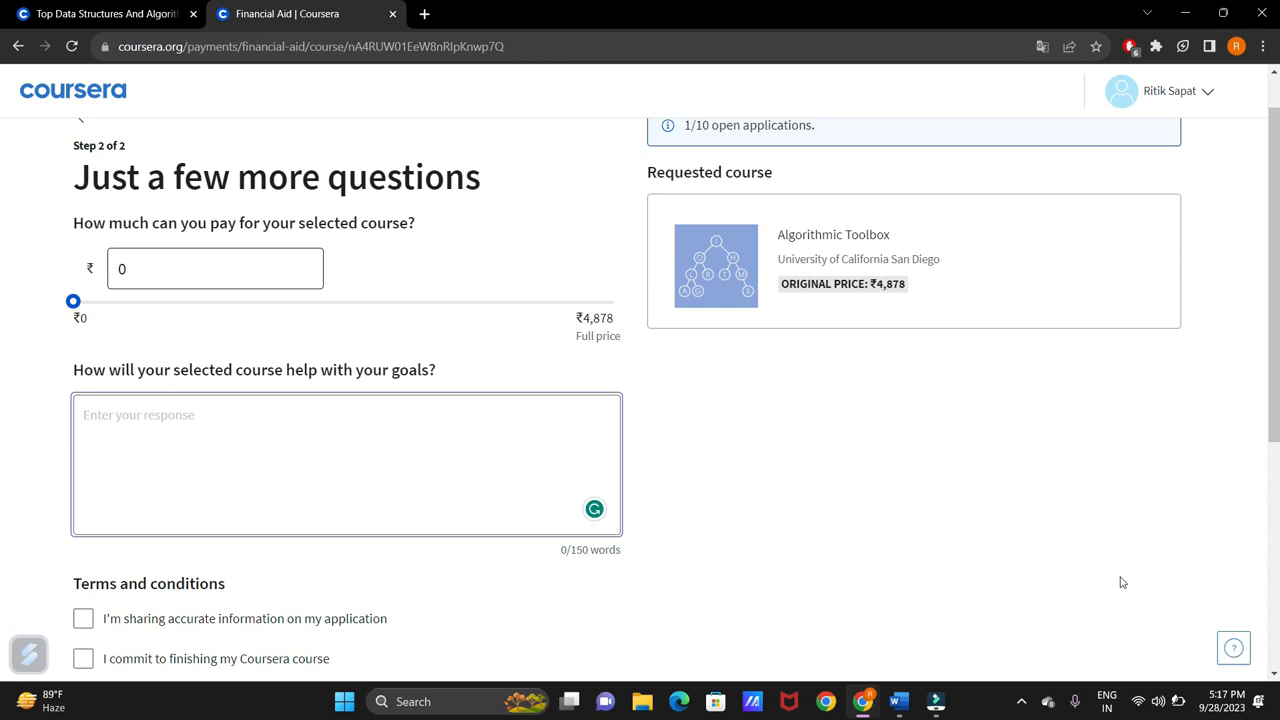
# Step: Find the career-goals answer in the Word financial aid answers document
pyautogui.click(897, 701)
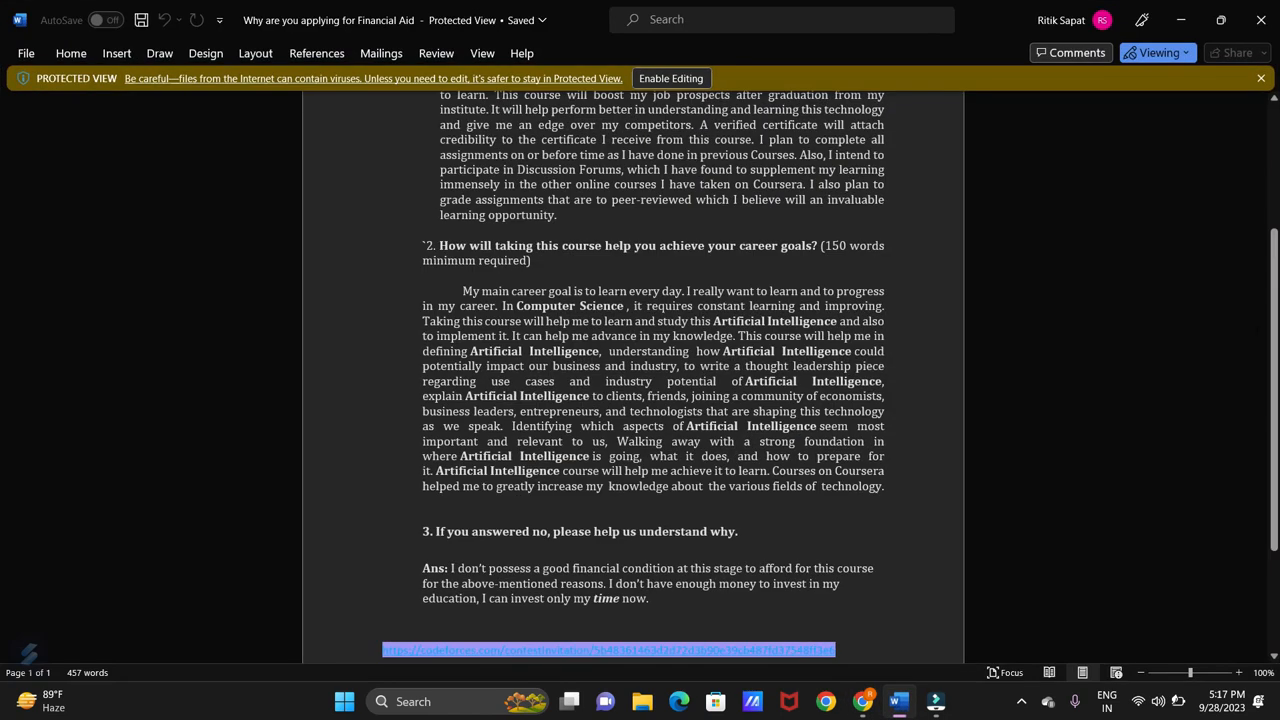
pyautogui.scroll(3)
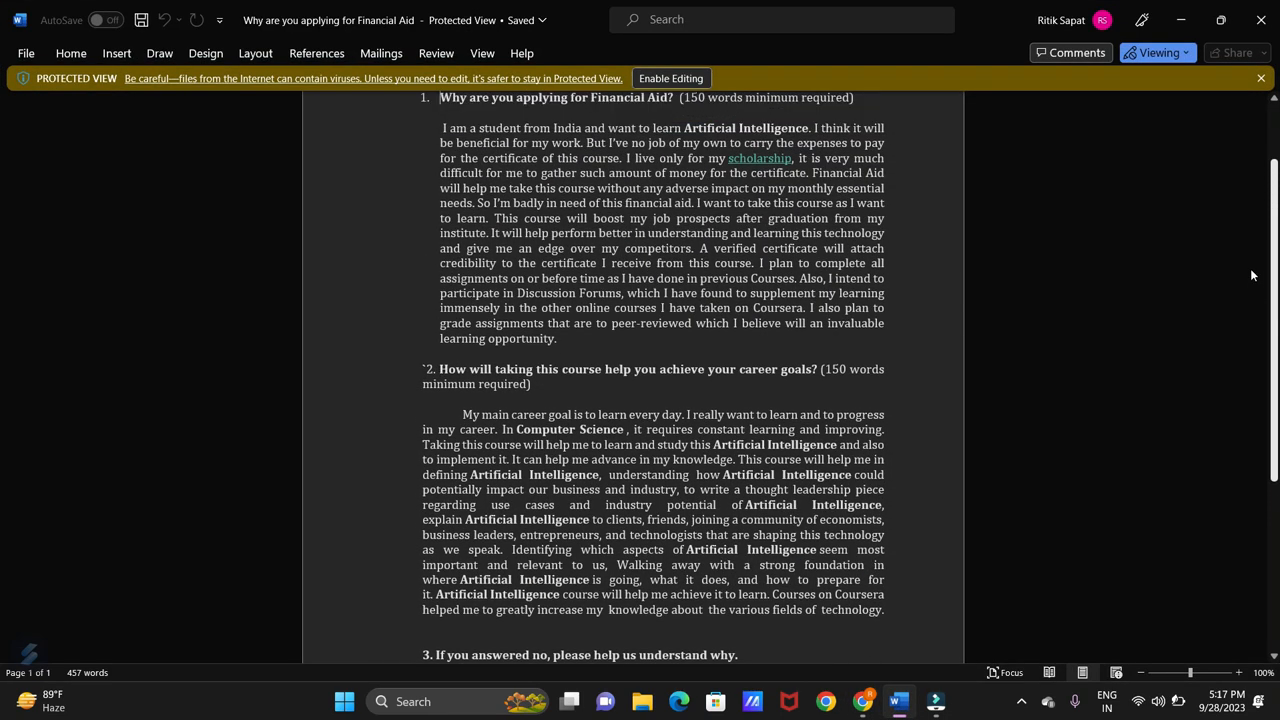
pyautogui.scroll(-3)
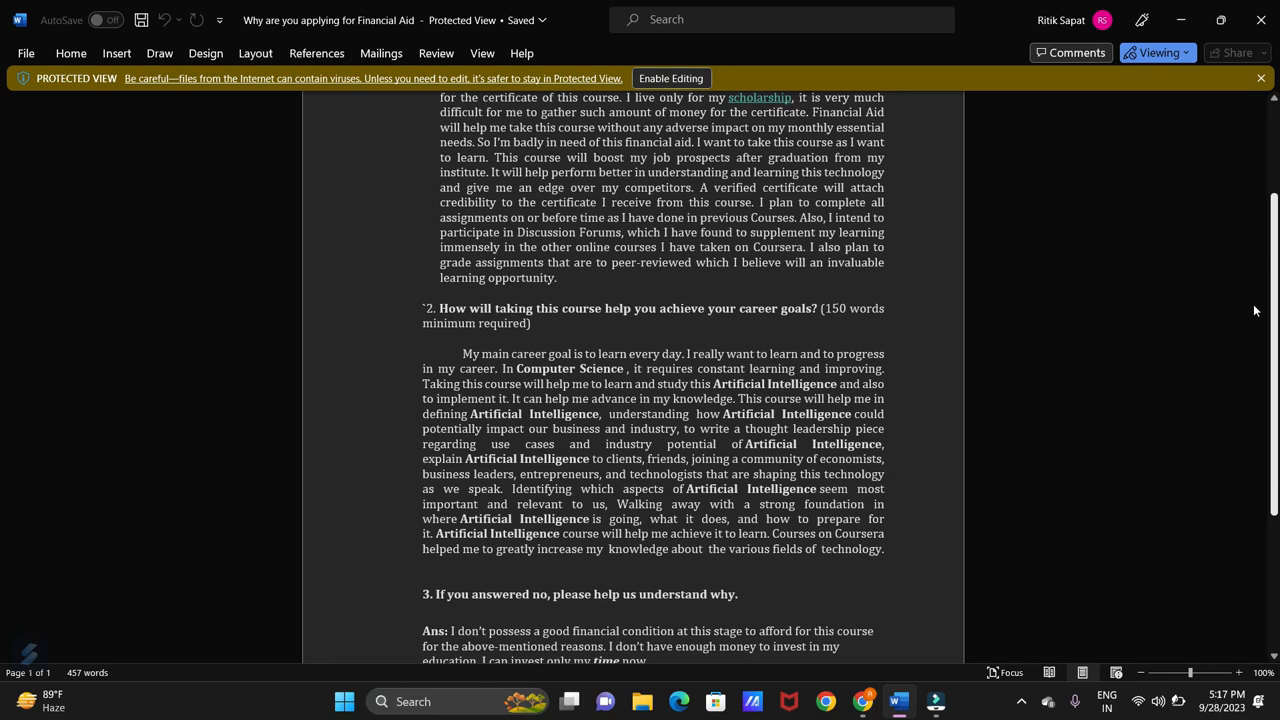
pyautogui.scroll(-3)
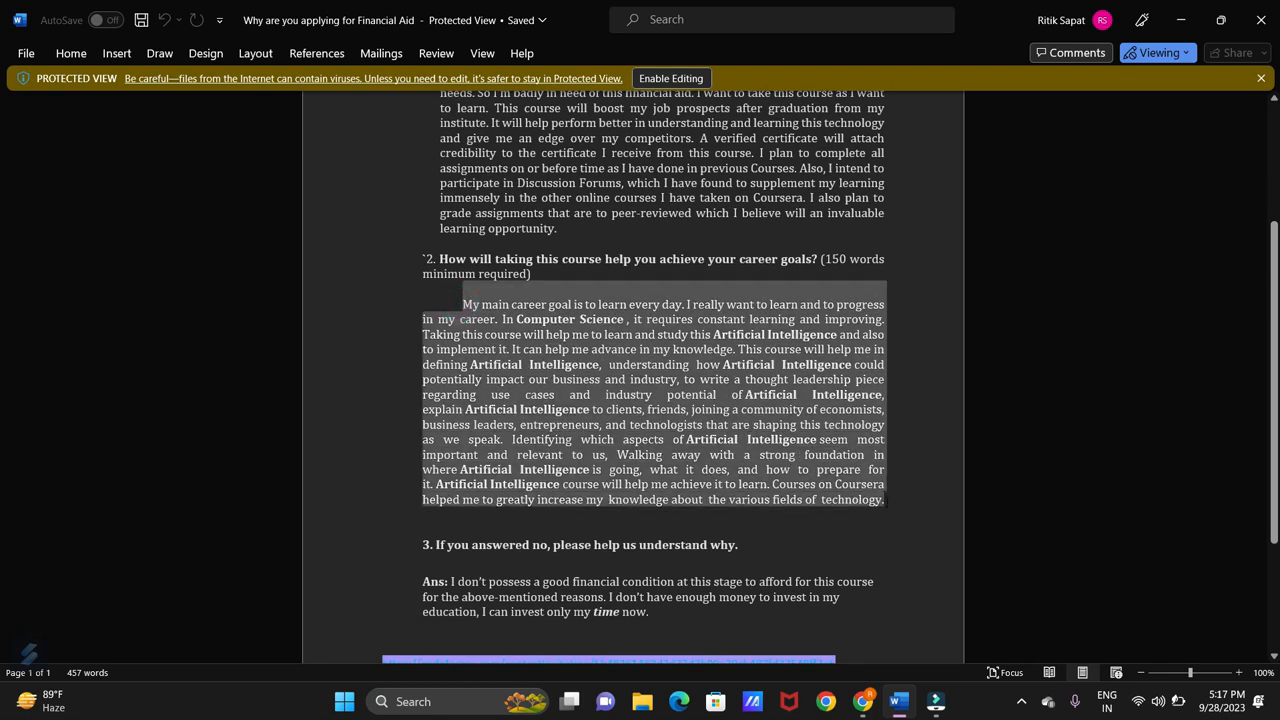
pyautogui.click(935, 701)
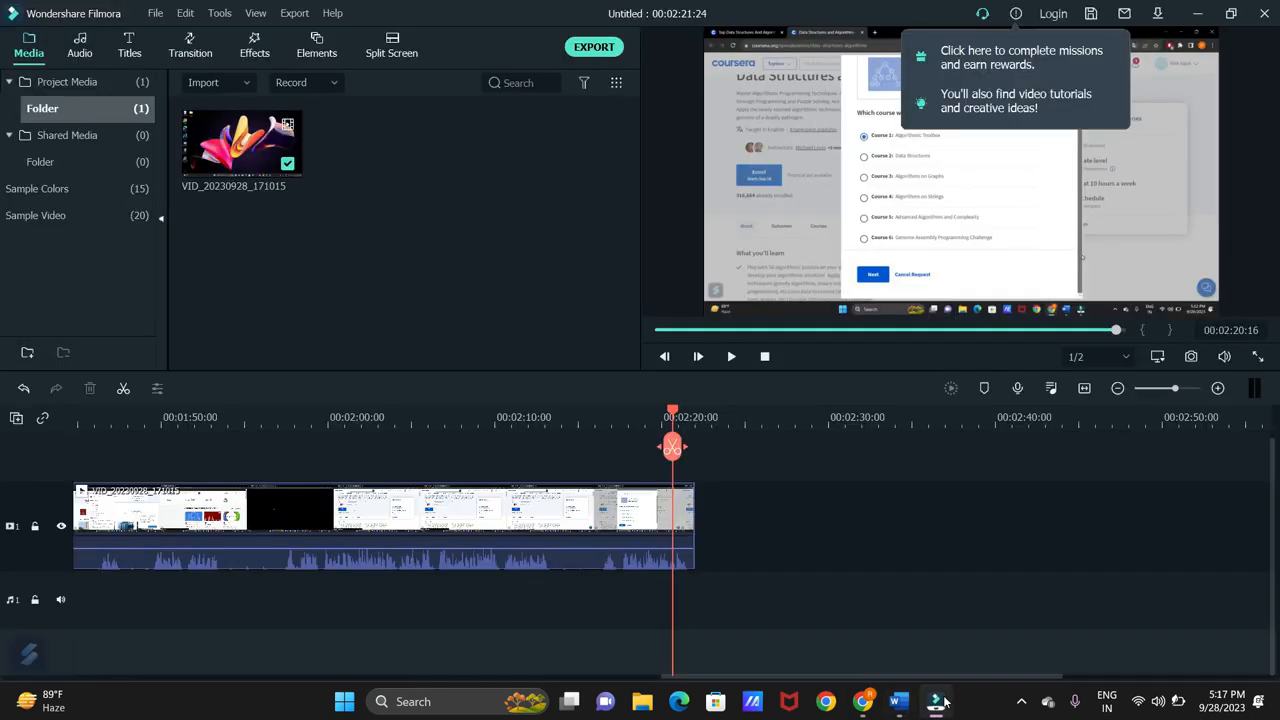
# Step: Return to the Coursera aid form and scroll down to the goals question
pyautogui.click(897, 701)
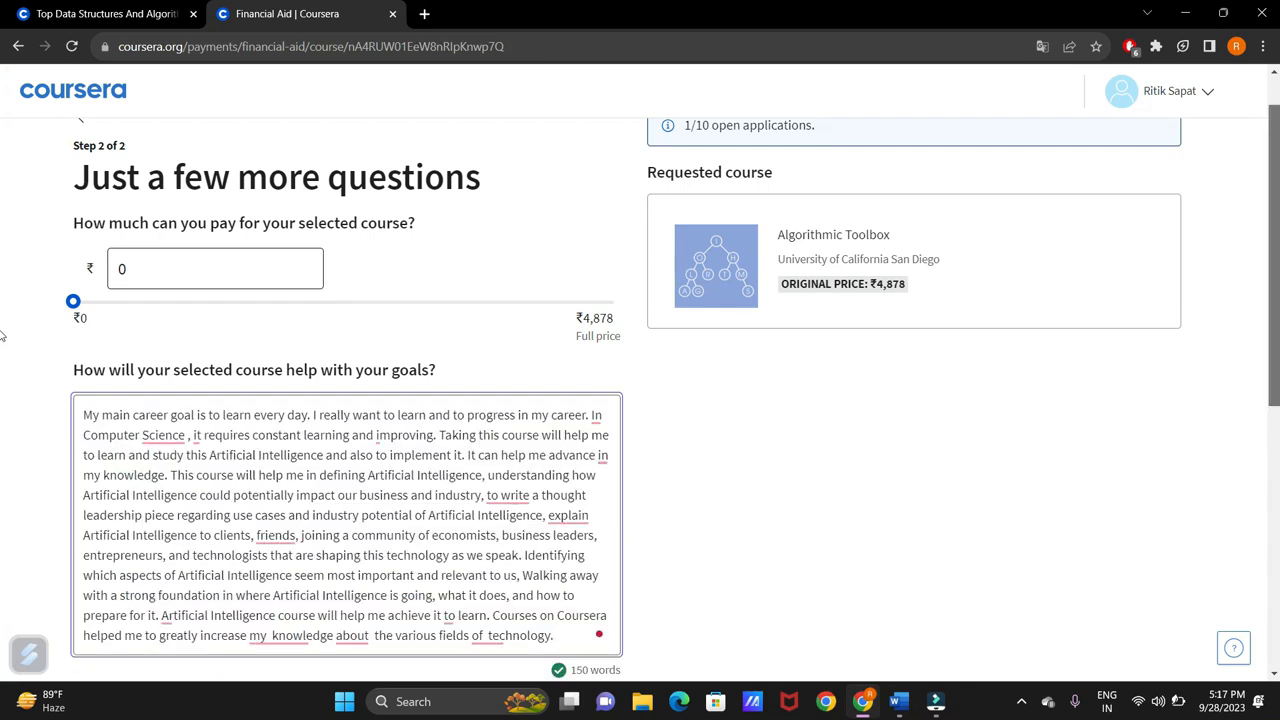
pyautogui.scroll(-3)
pyautogui.write('data structures')
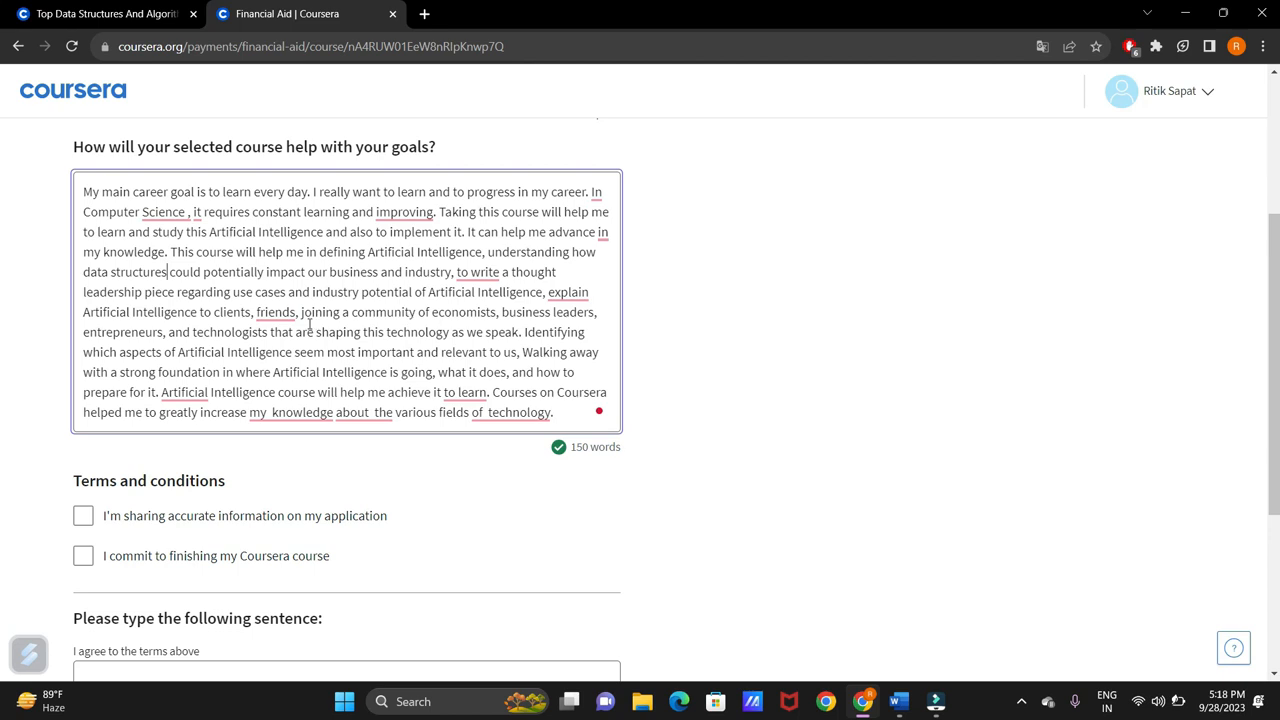
pyautogui.moveTo(290, 352)
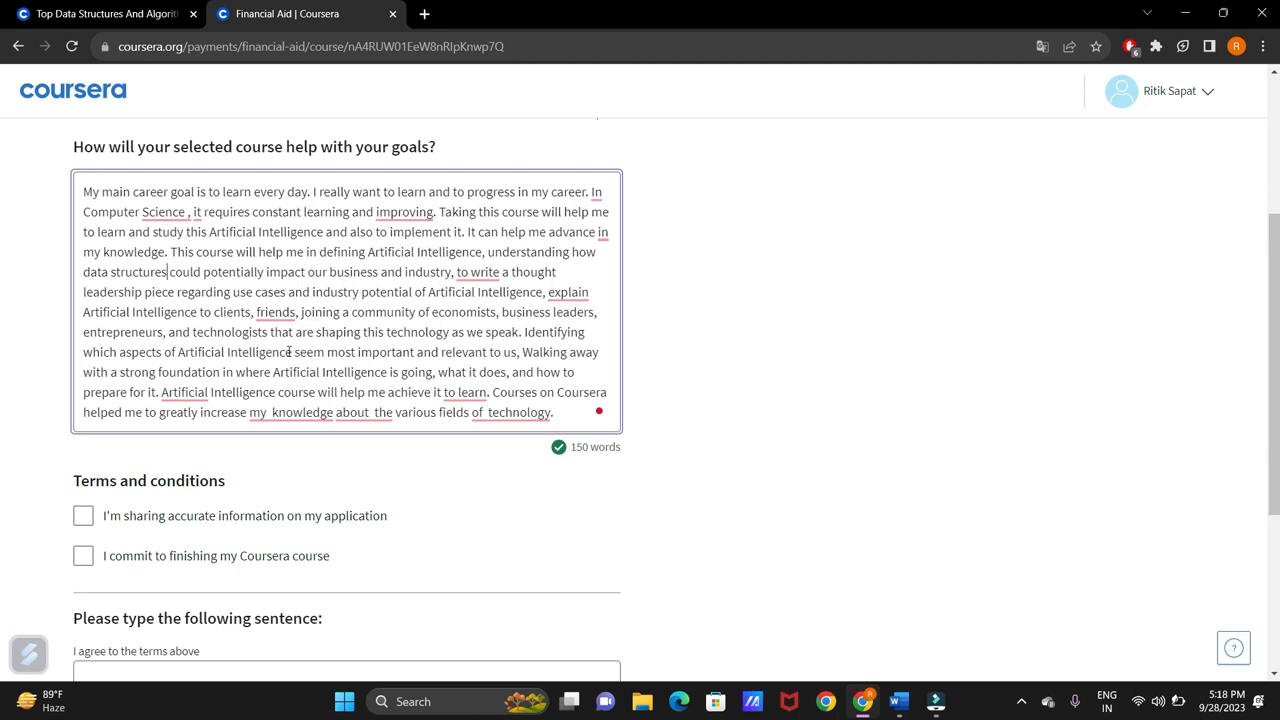
# Step: Overwrite more 'Artificial Intelligence' mentions in the goals essay with 'data structures'
pyautogui.doubleClick(231, 351)
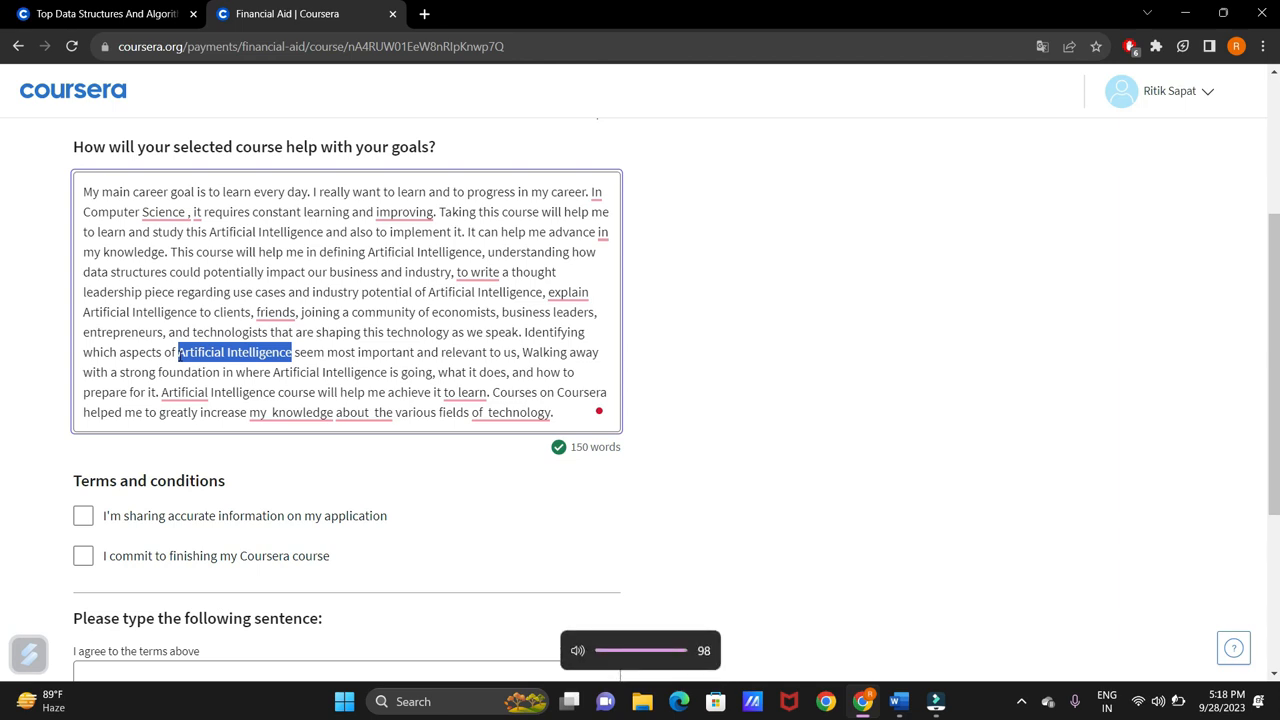
pyautogui.write('data structures')
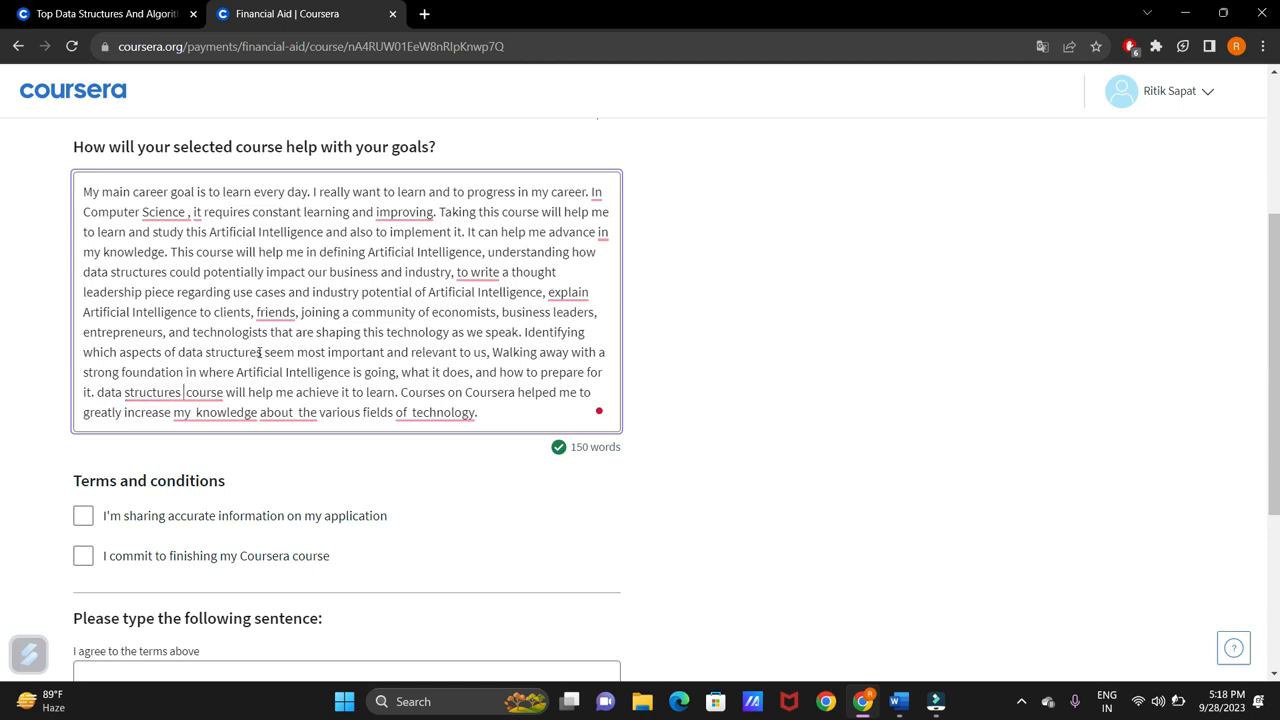
pyautogui.doubleClick(219, 352)
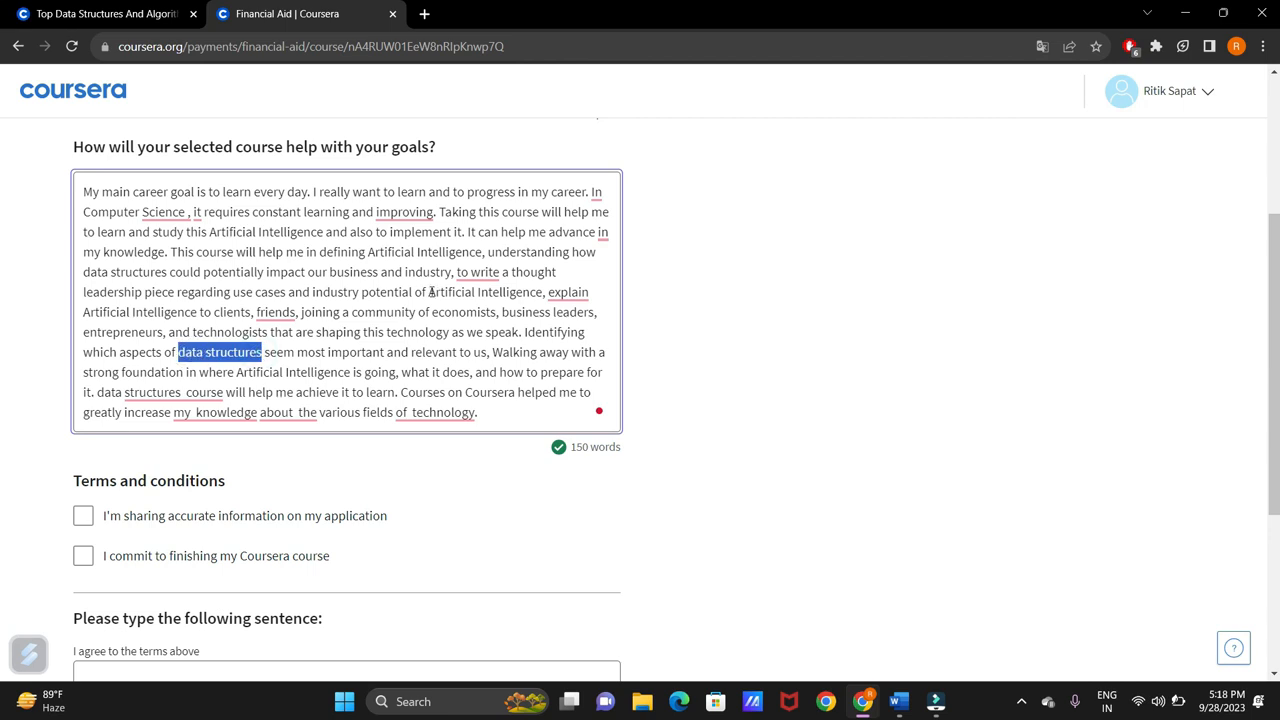
pyautogui.doubleClick(485, 292)
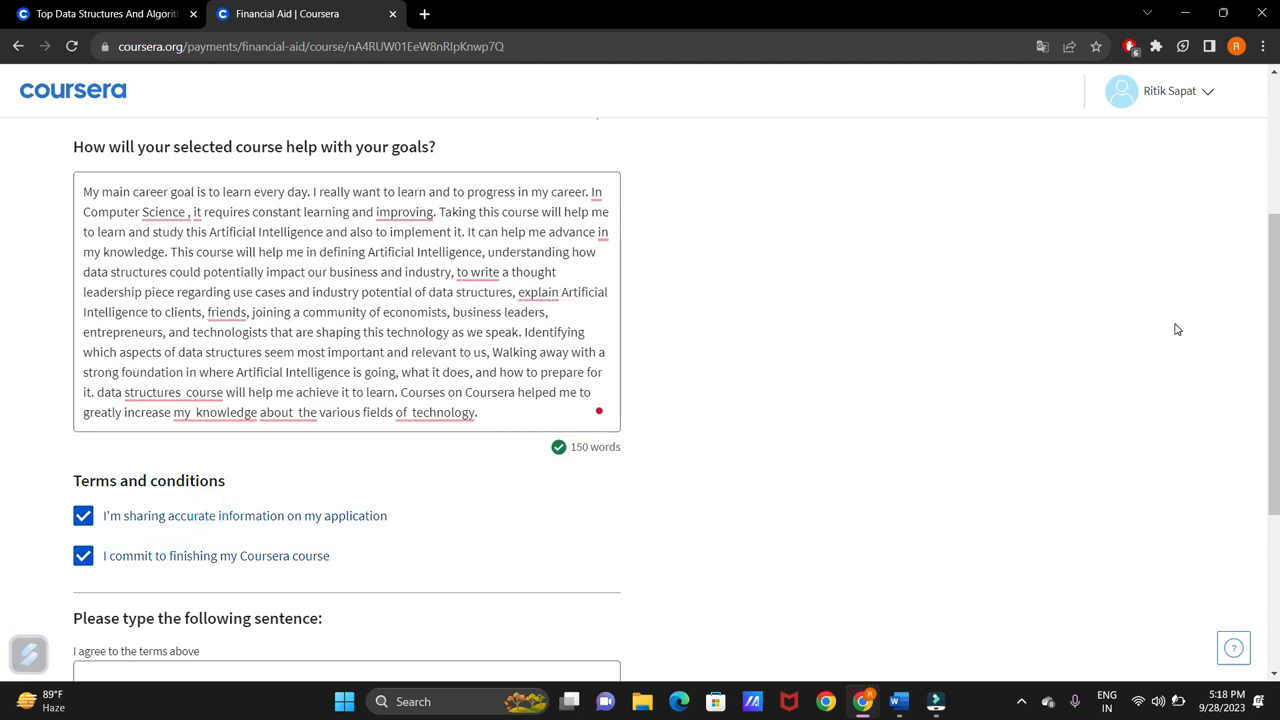
# Step: Enter 'I agree to the terms above', tick 'I'm not a robot', and proceed to Review
pyautogui.scroll(-3)
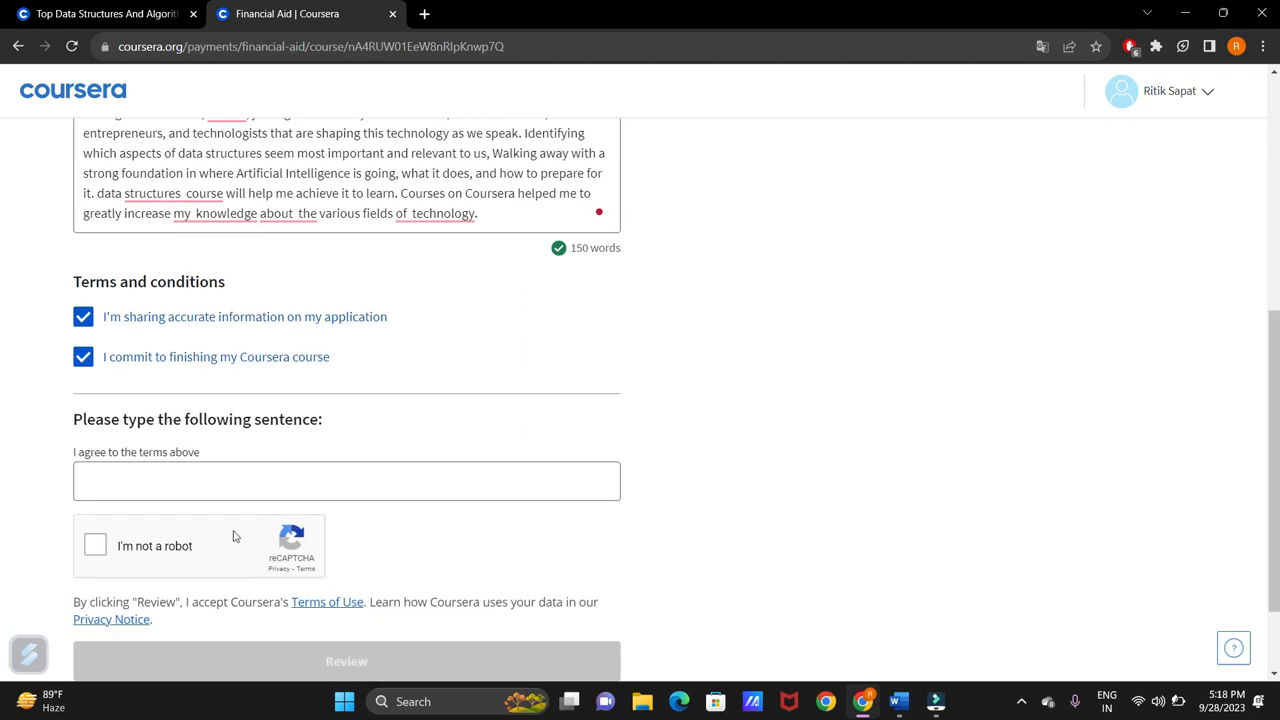
pyautogui.click(347, 481)
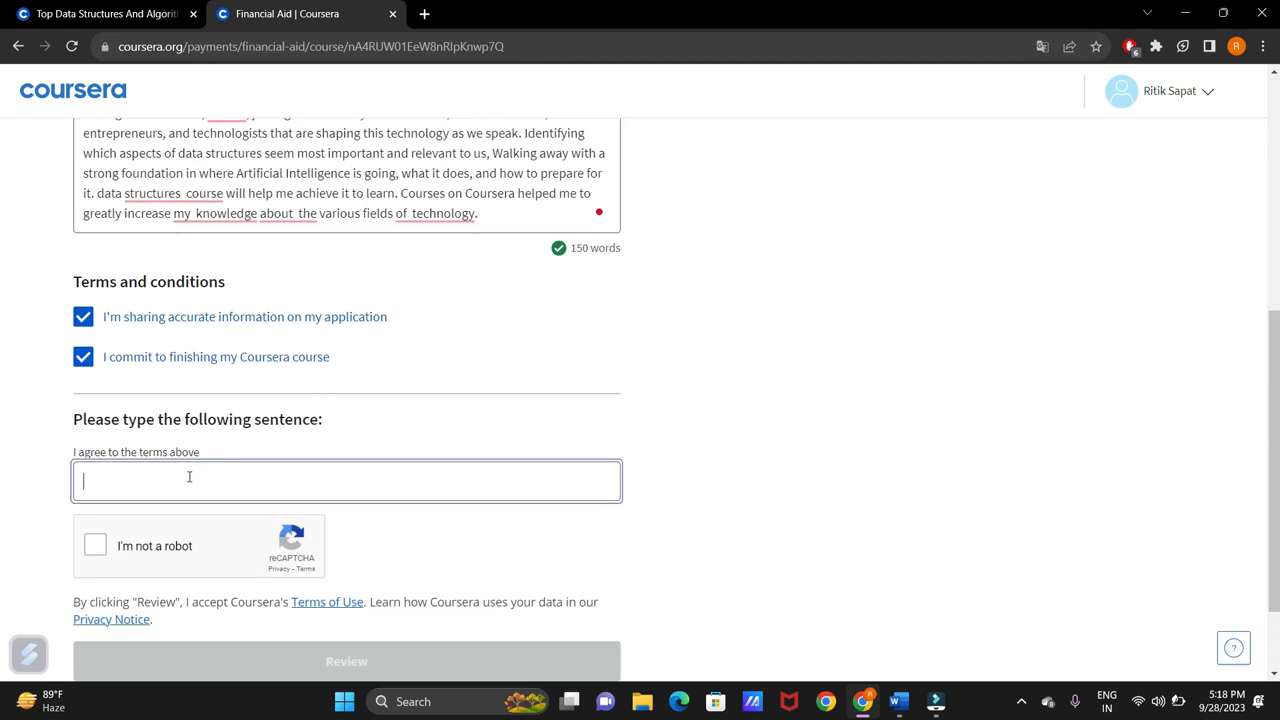
pyautogui.write('I agree')
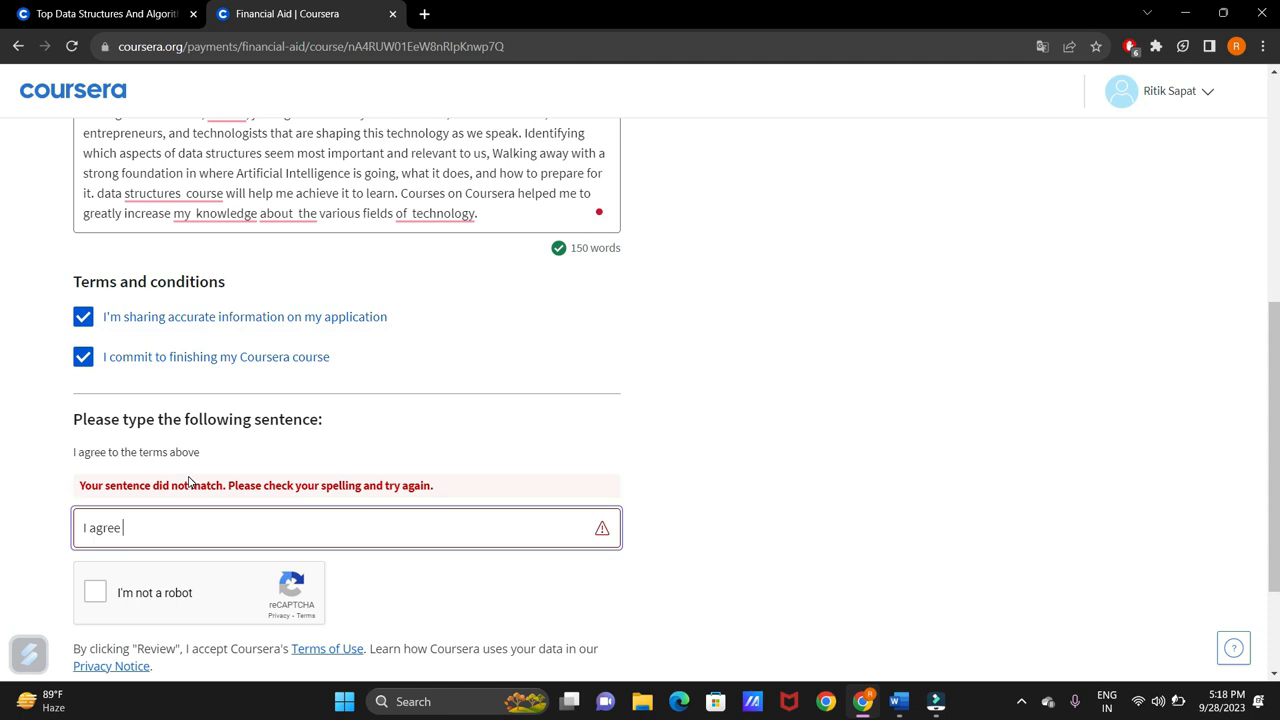
pyautogui.write('to the')
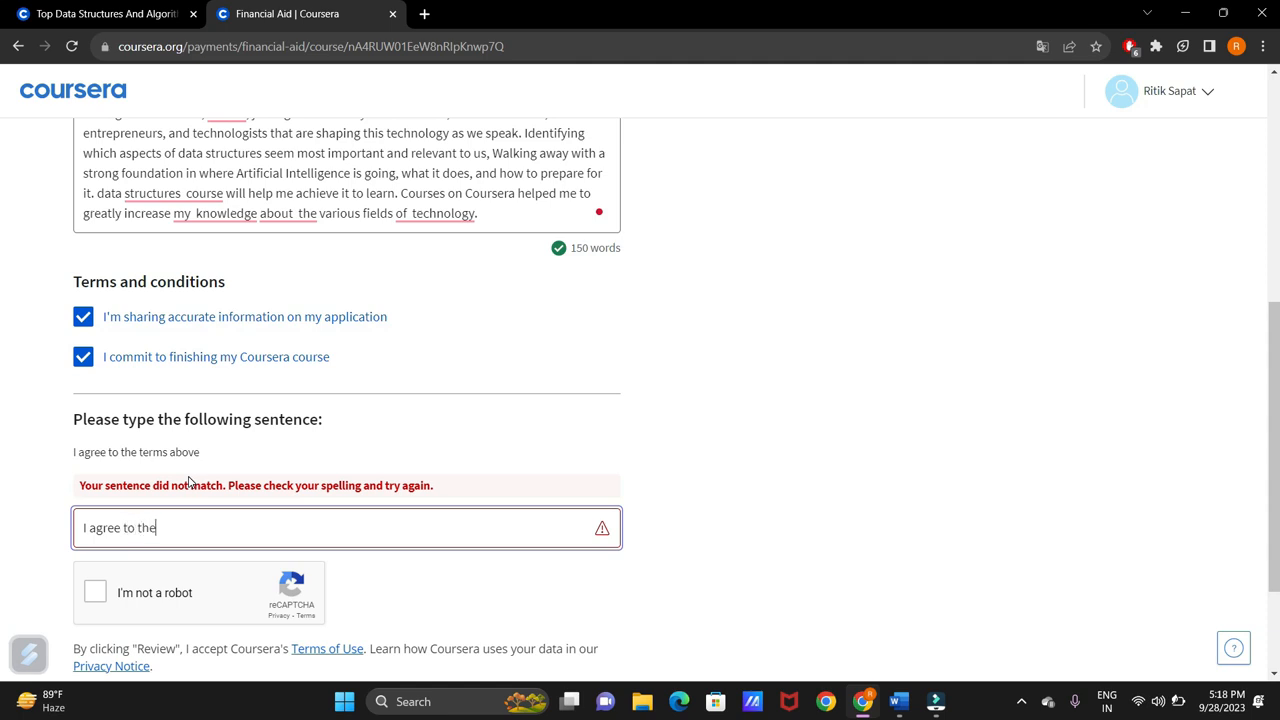
pyautogui.write('terms above')
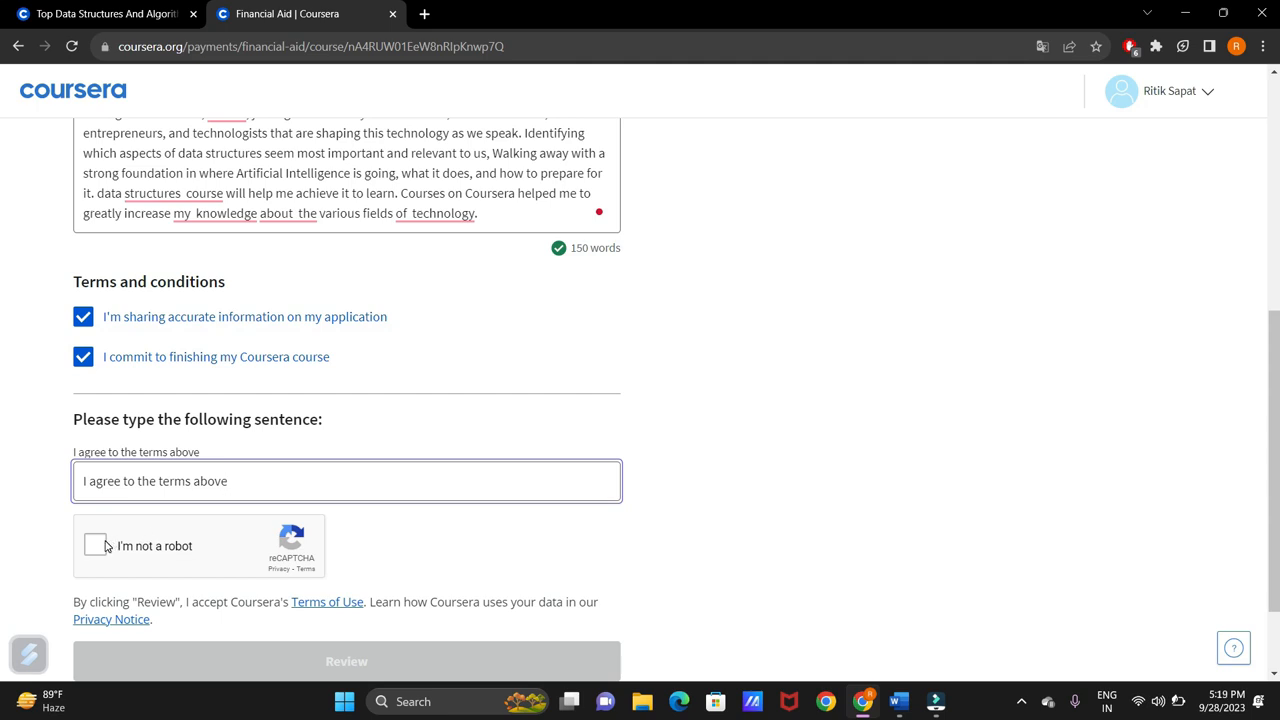
pyautogui.click(95, 545)
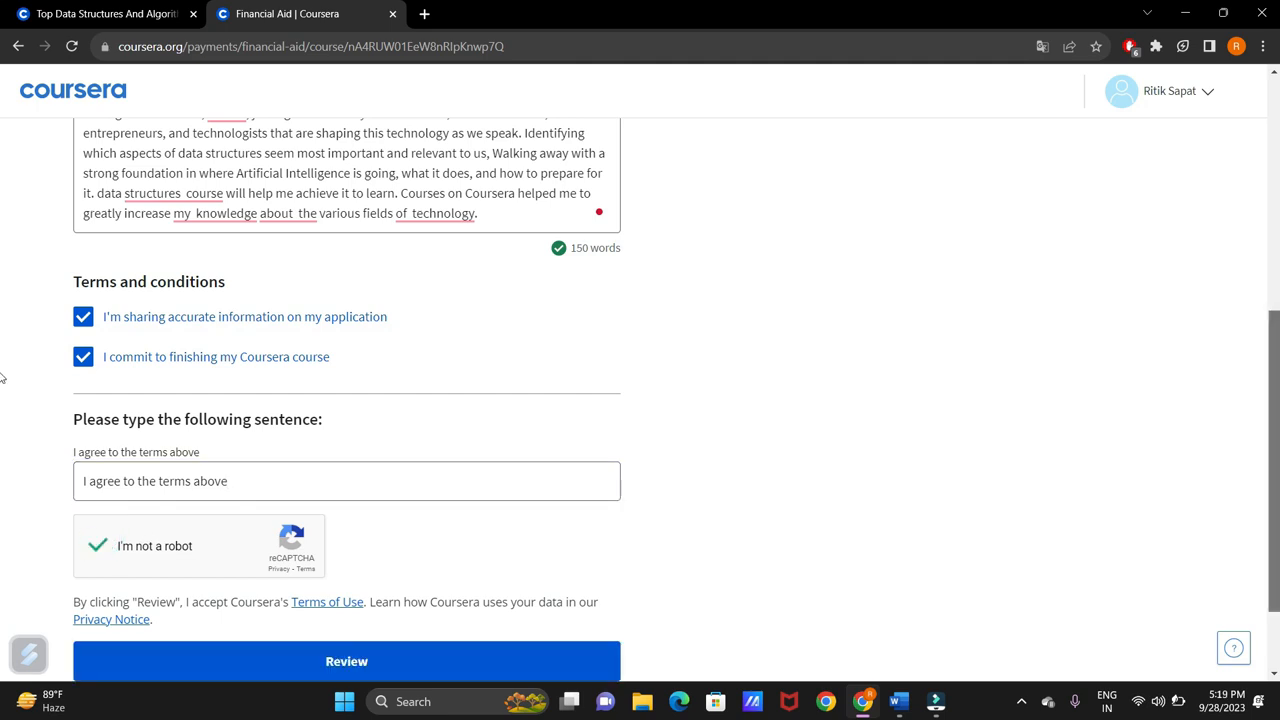
pyautogui.click(347, 661)
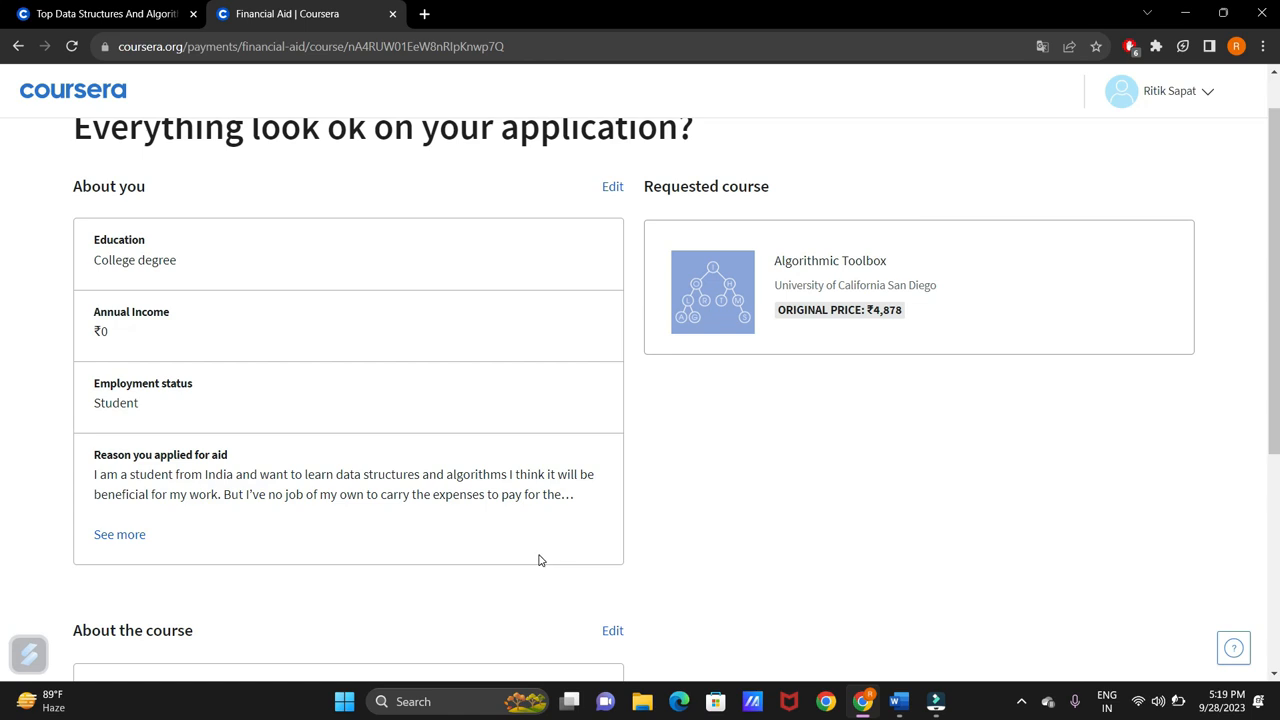
pyautogui.moveTo(227, 256)
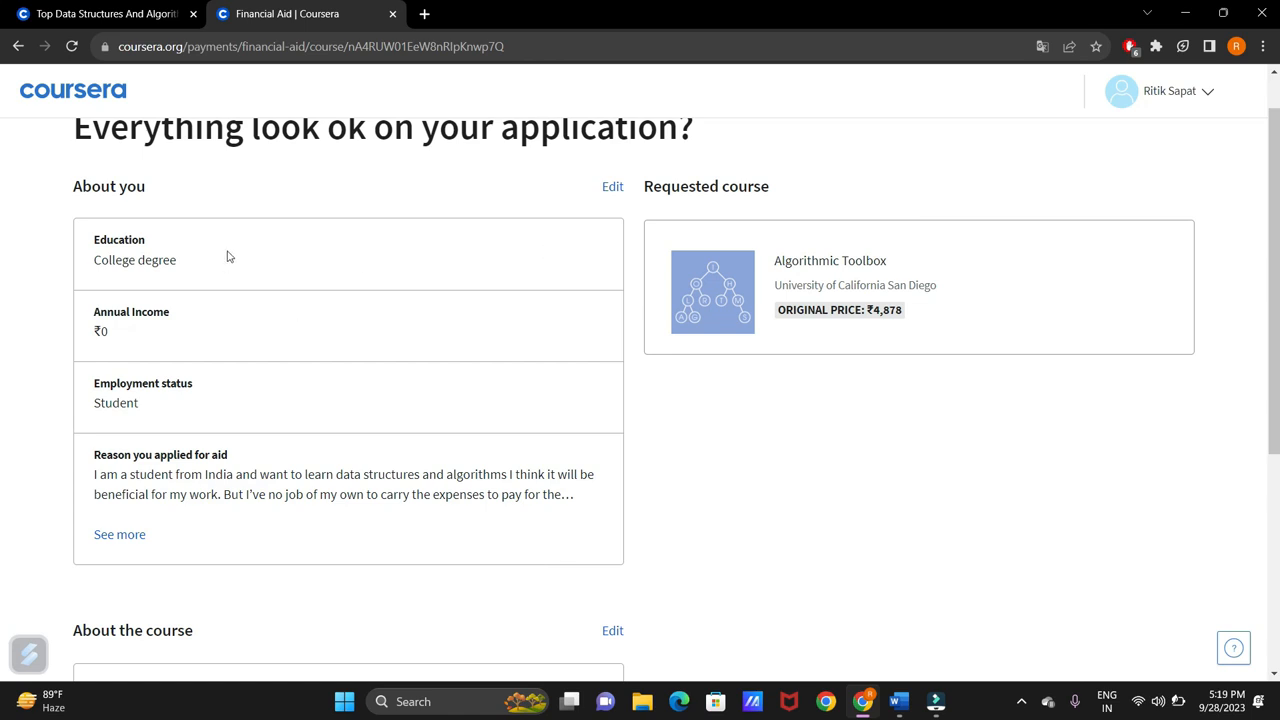
# Step: Submit the application from the review page's bottom, getting a decision date of Oct 14, 2023
pyautogui.scroll(-3)
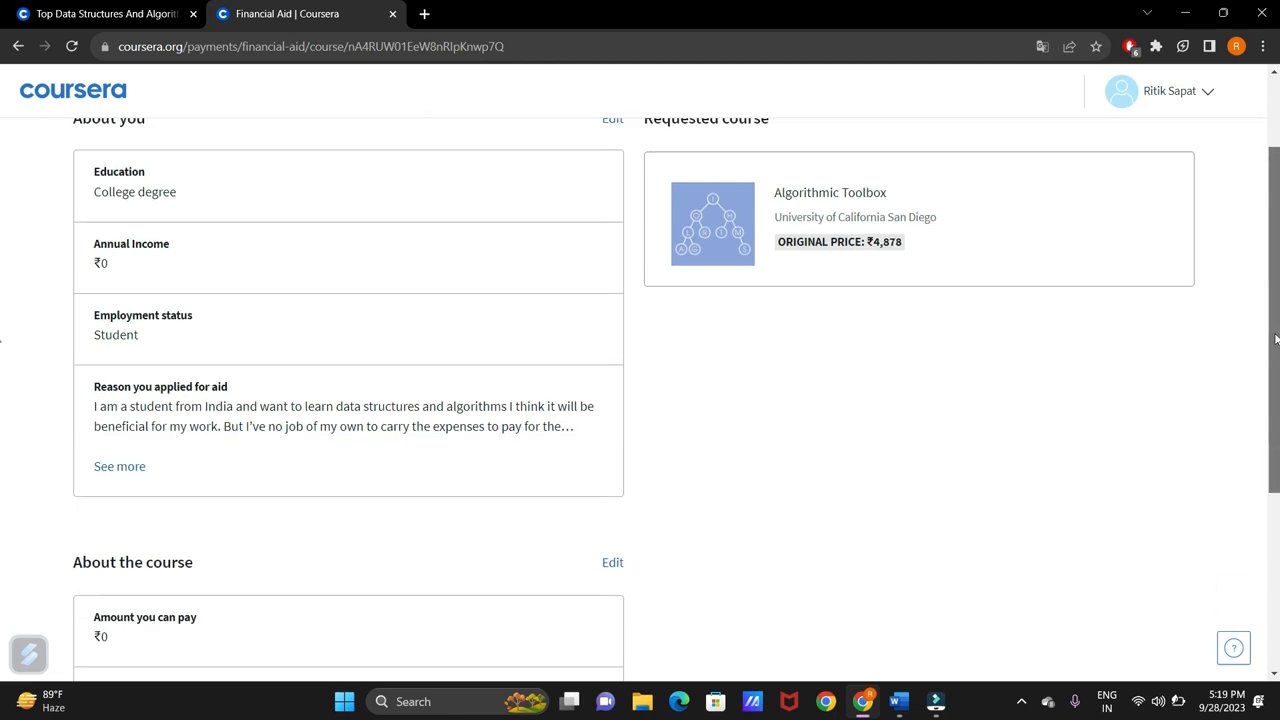
pyautogui.scroll(-3)
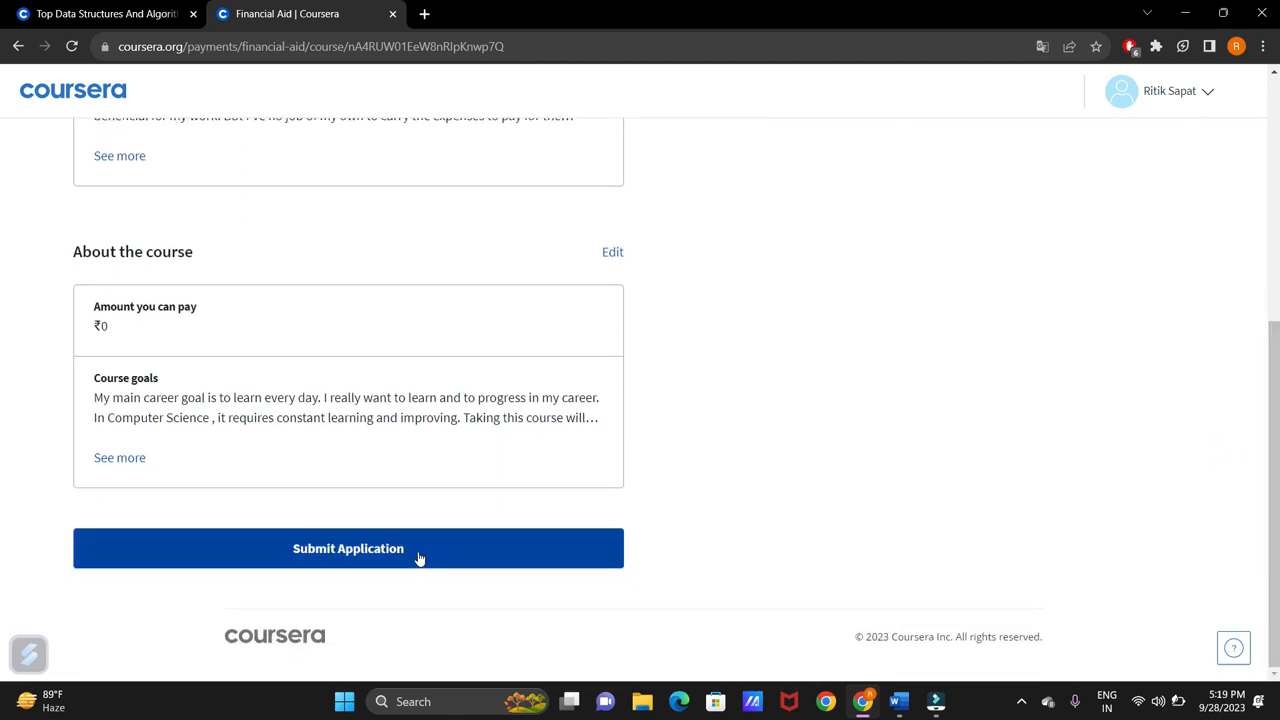
pyautogui.click(348, 548)
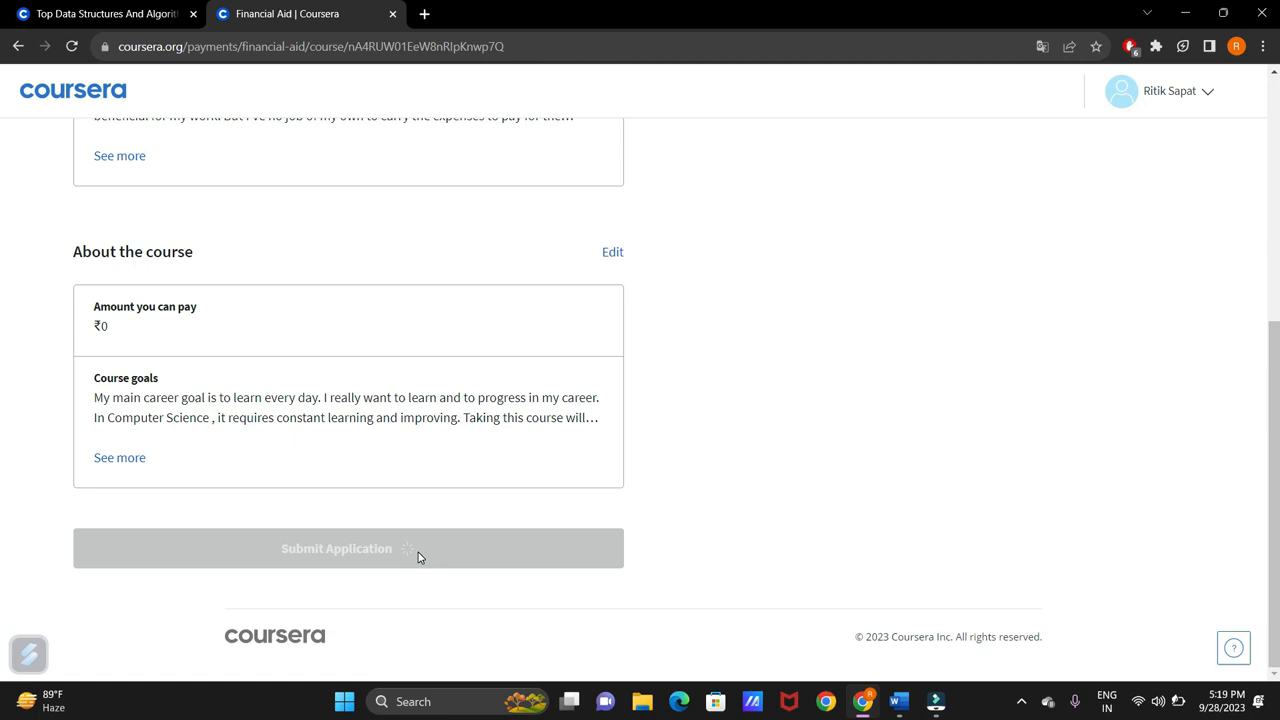
pyautogui.click(336, 548)
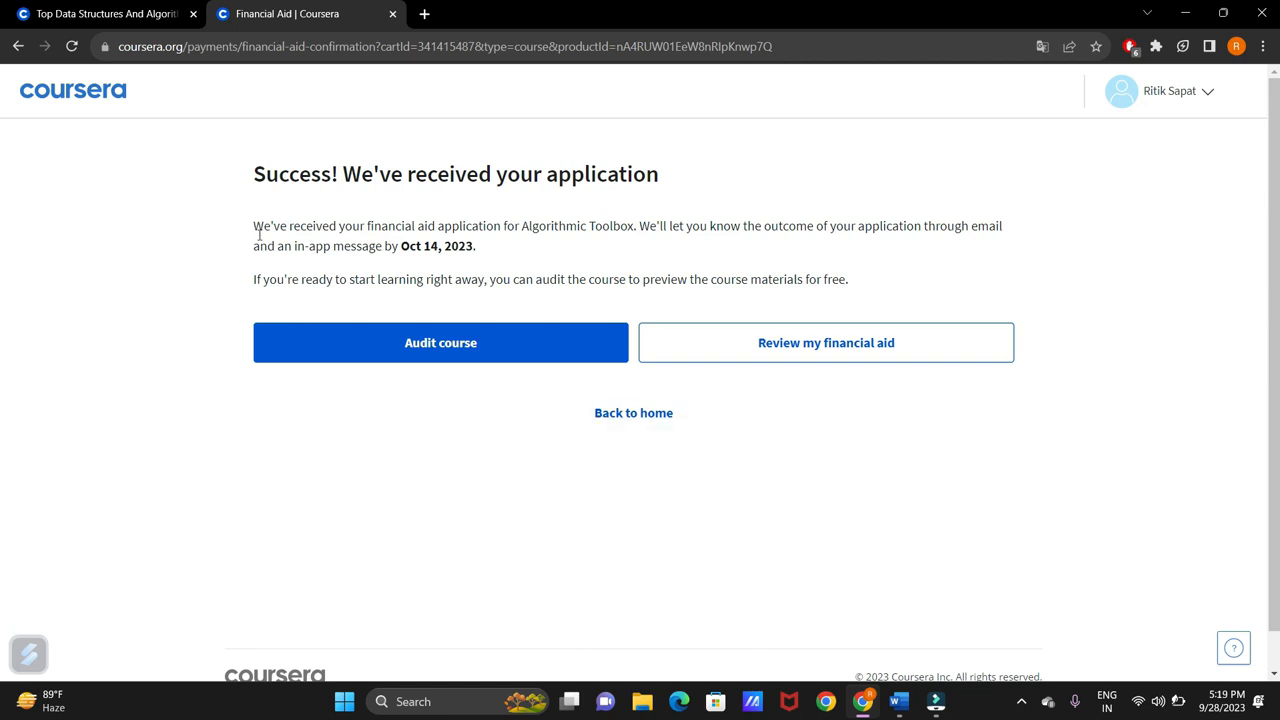
pyautogui.doubleClick(418, 246)
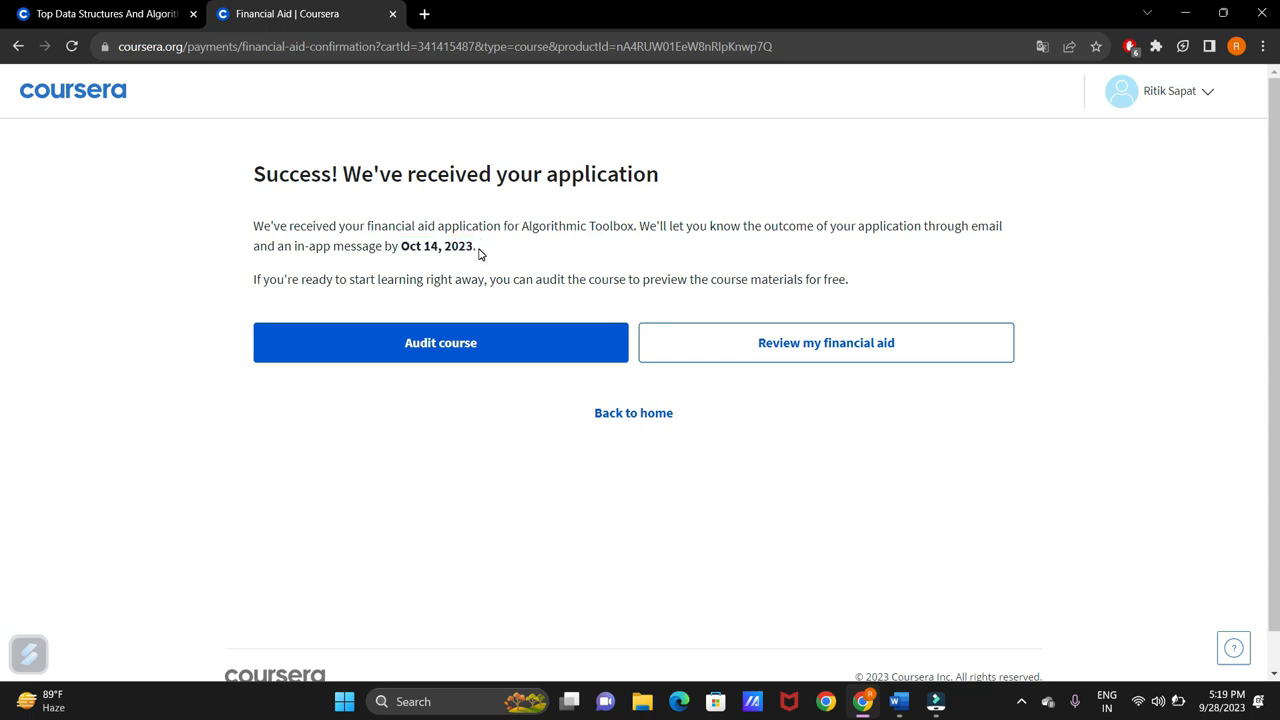
pyautogui.doubleClick(437, 246)
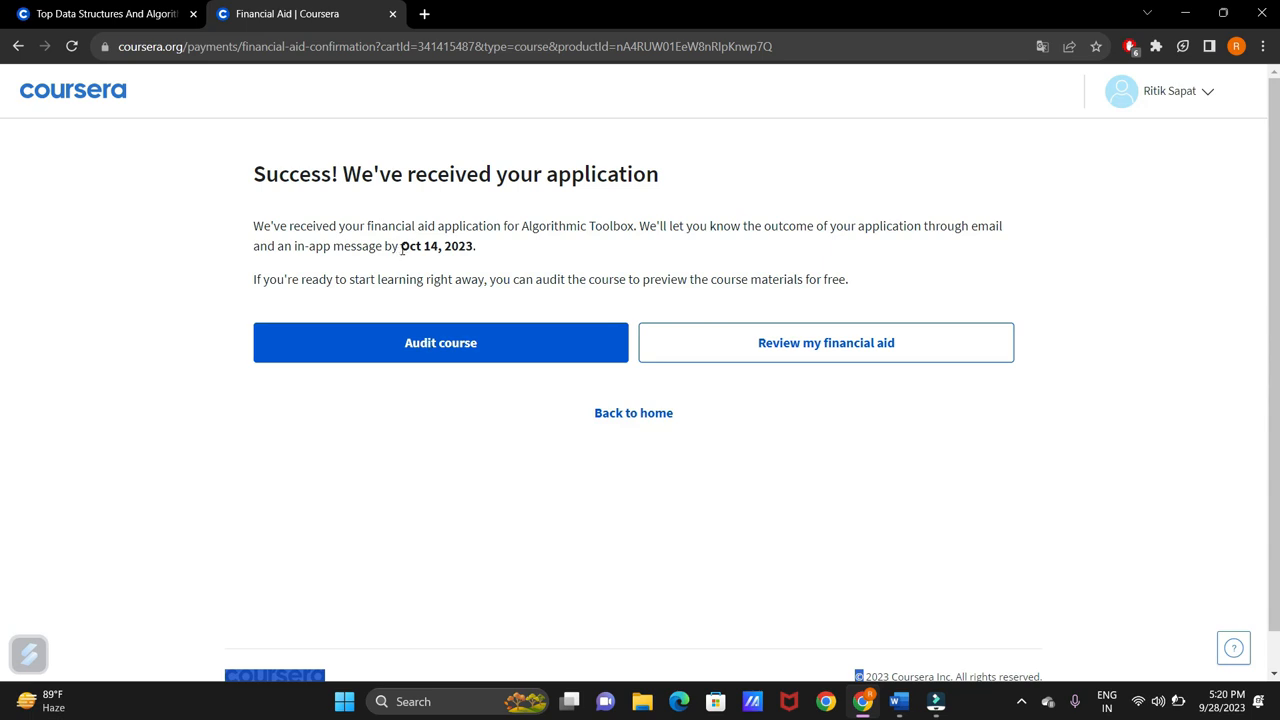
pyautogui.doubleClick(436, 246)
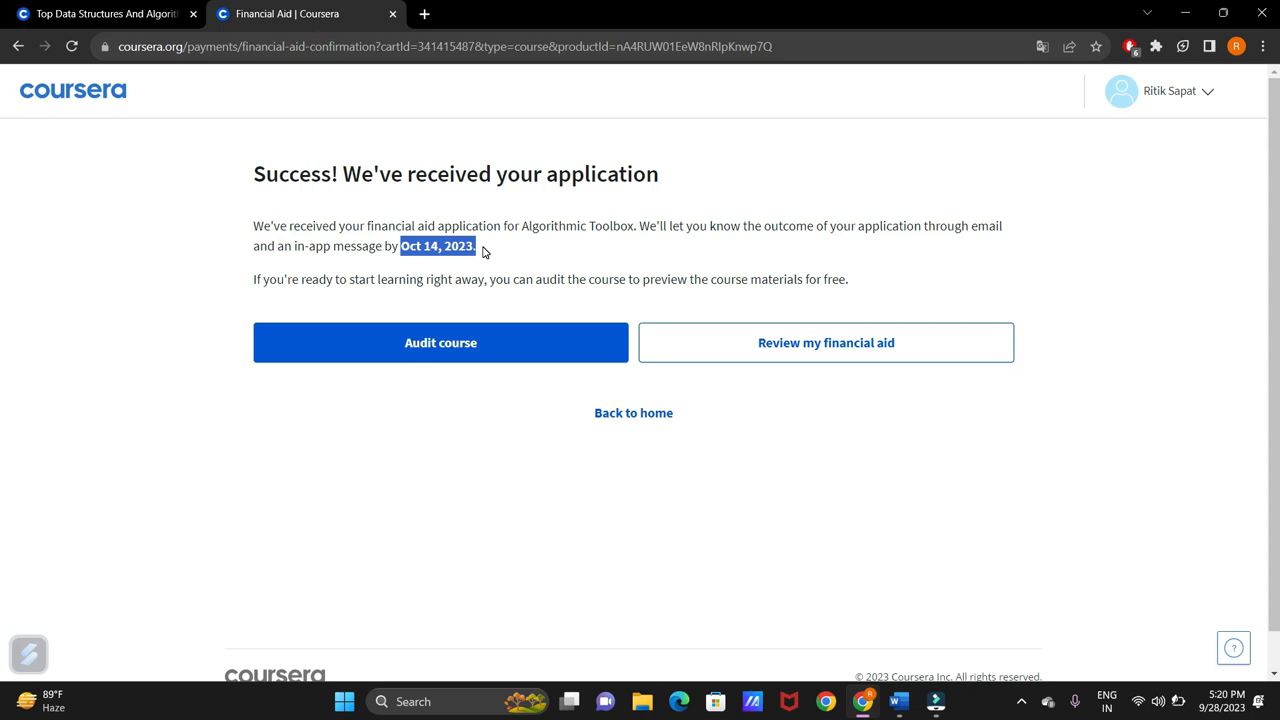
pyautogui.moveTo(598, 318)
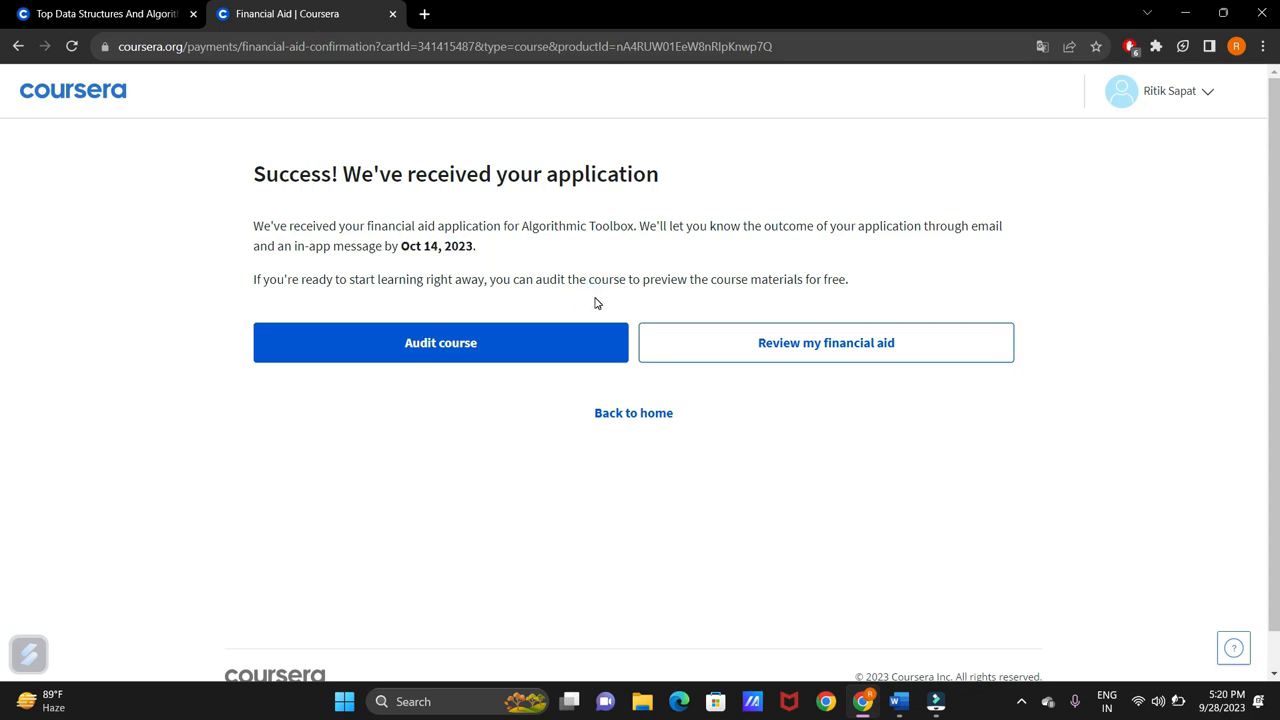
pyautogui.moveTo(569, 342)
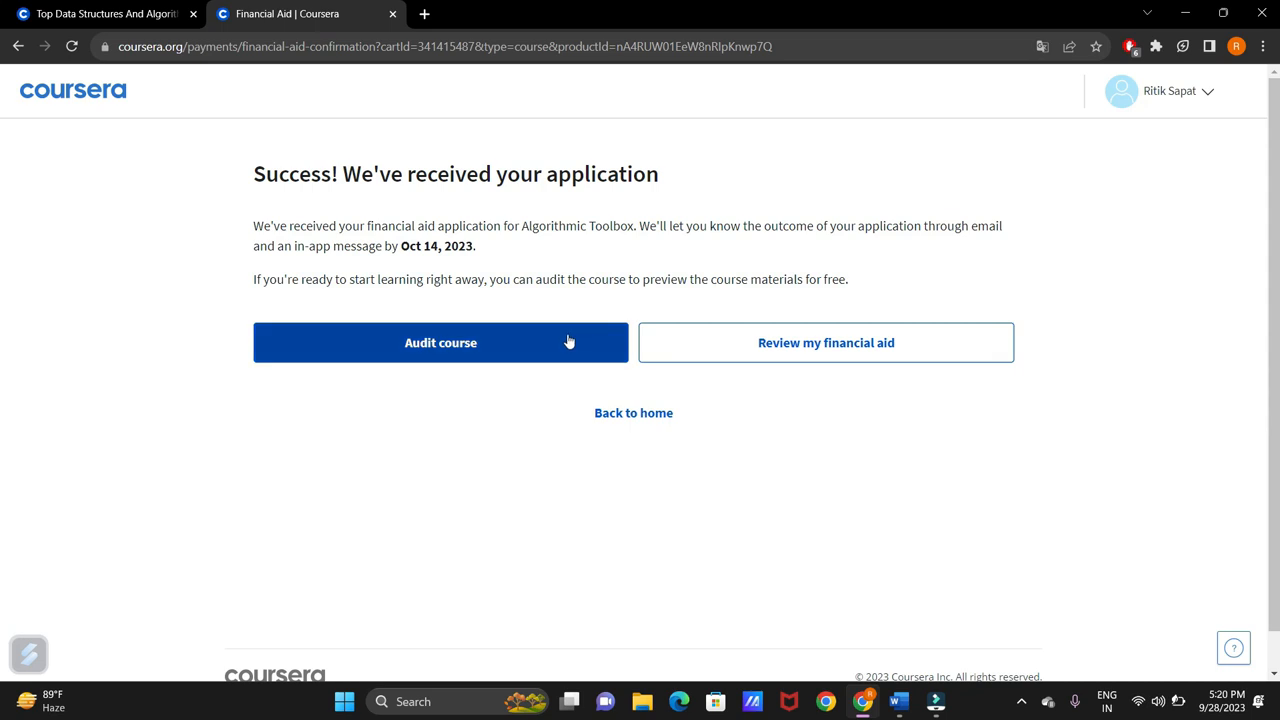
pyautogui.moveTo(826, 355)
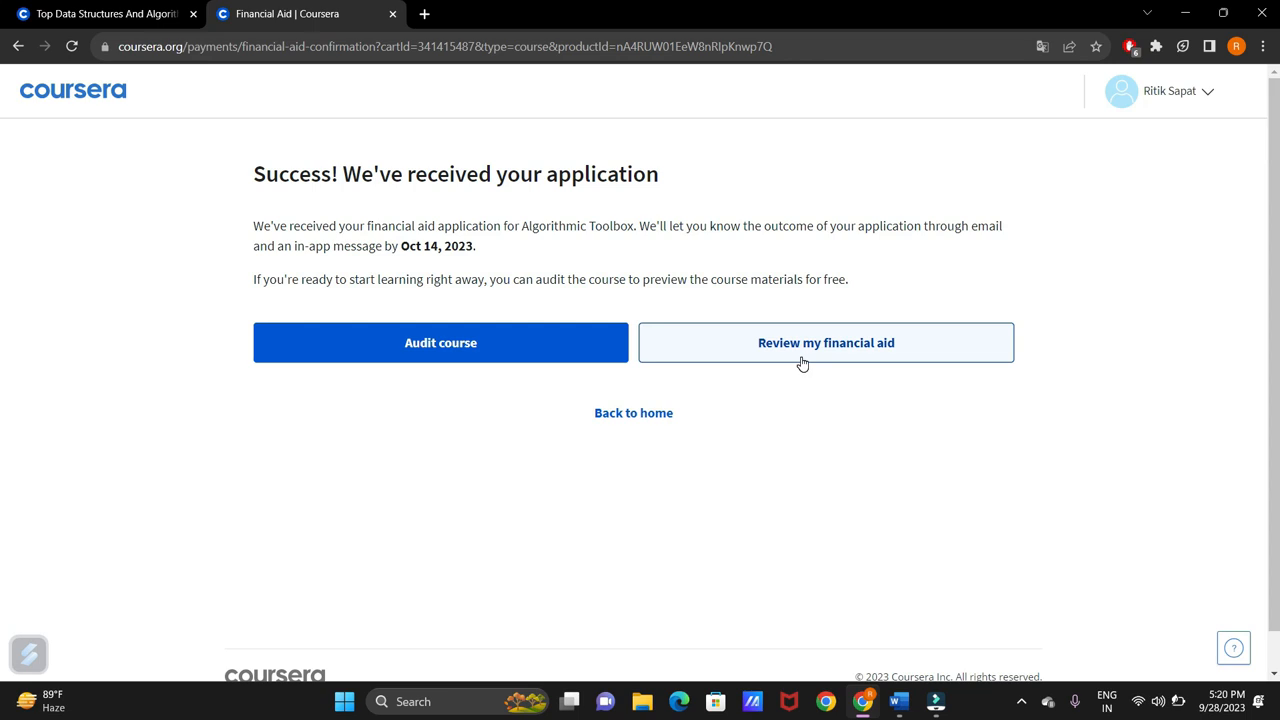
# Step: Go to 'Review my financial aid' and show Algorithmic Toolbox as Processing under Financial Aid
pyautogui.click(825, 342)
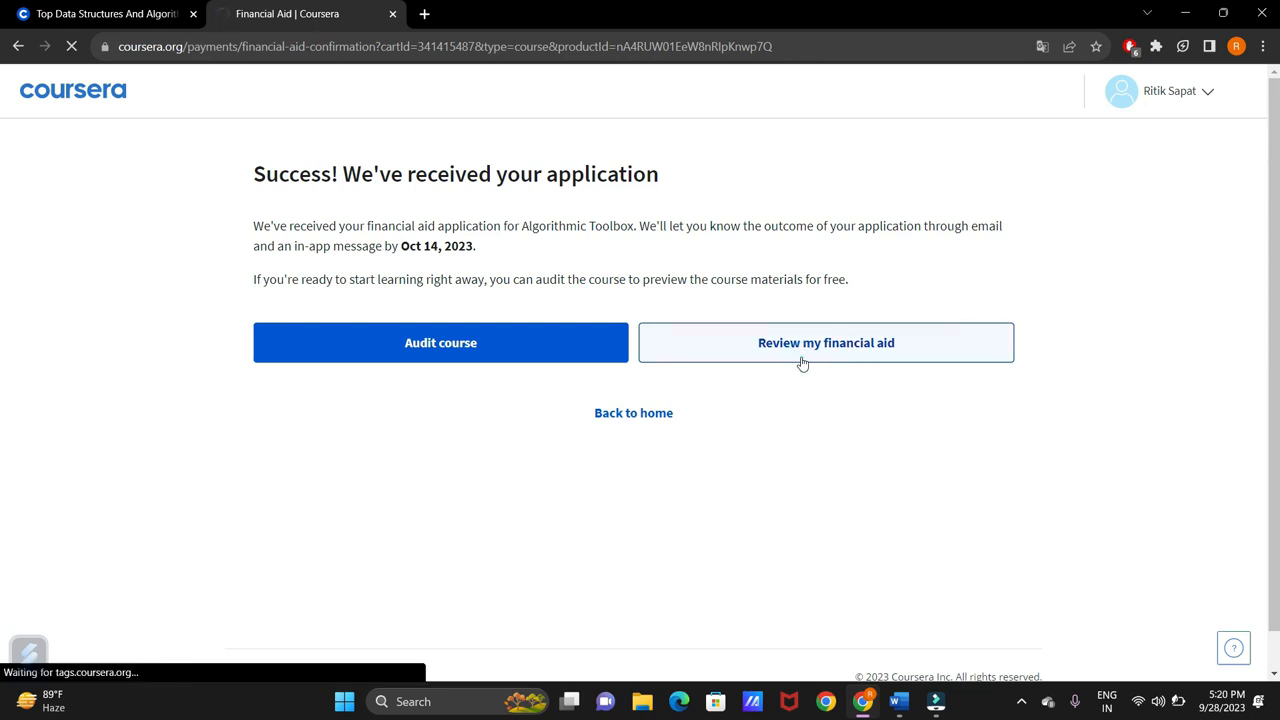
pyautogui.click(826, 342)
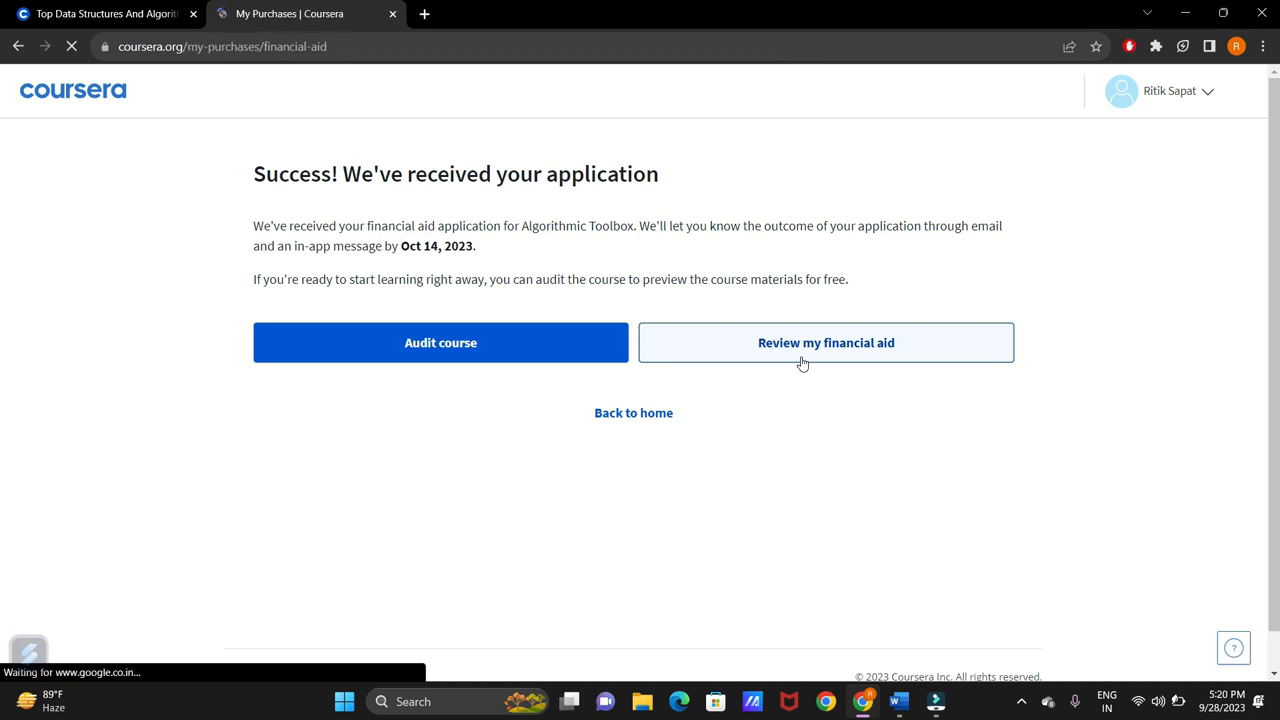
pyautogui.click(826, 342)
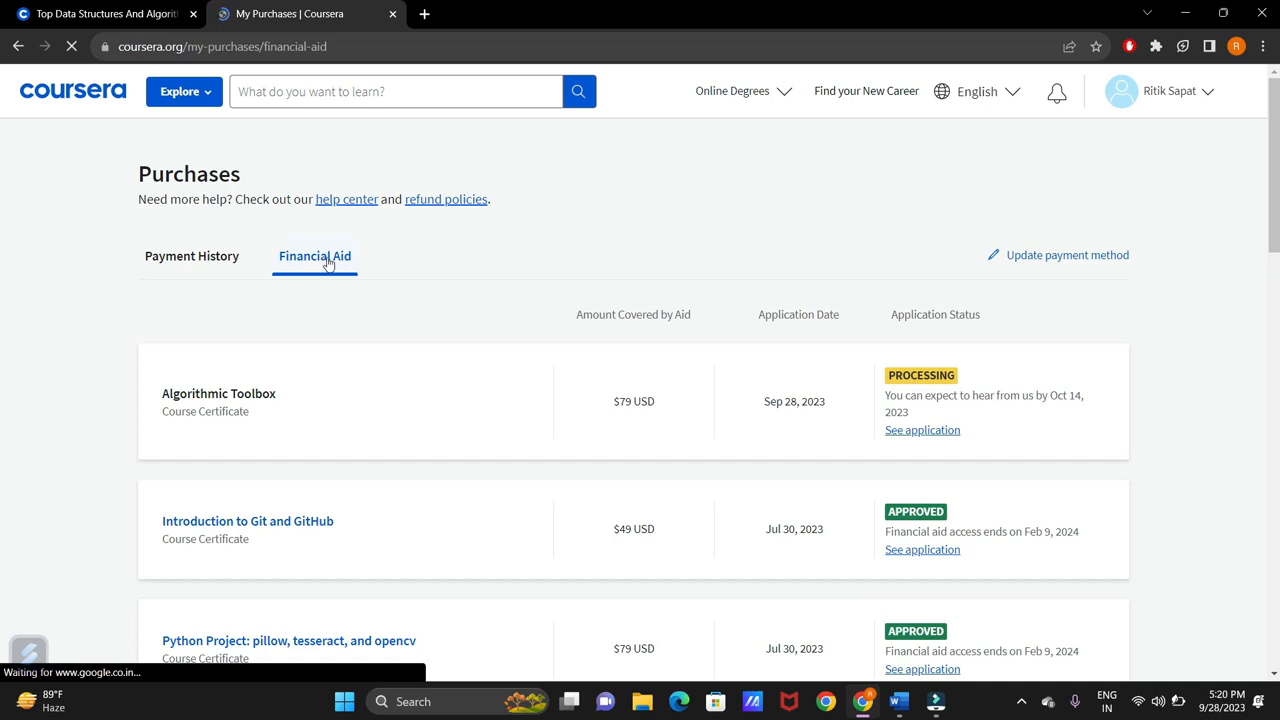